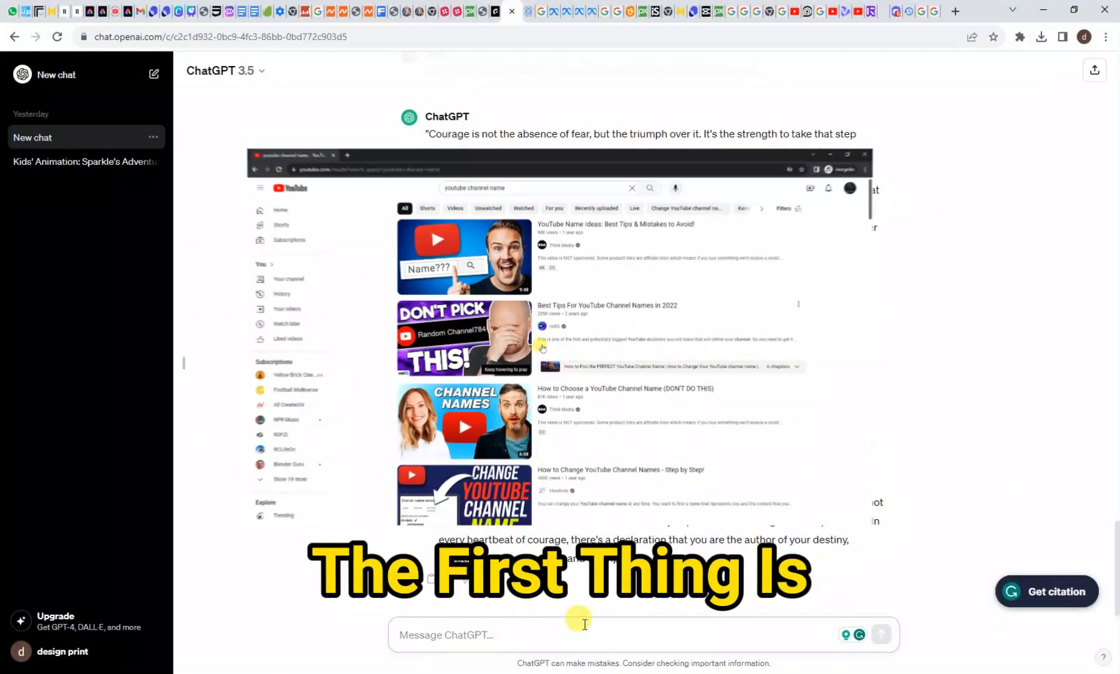
- Ask ChatGPT to suggest a name for a channel that talks about AI
type("my channel")
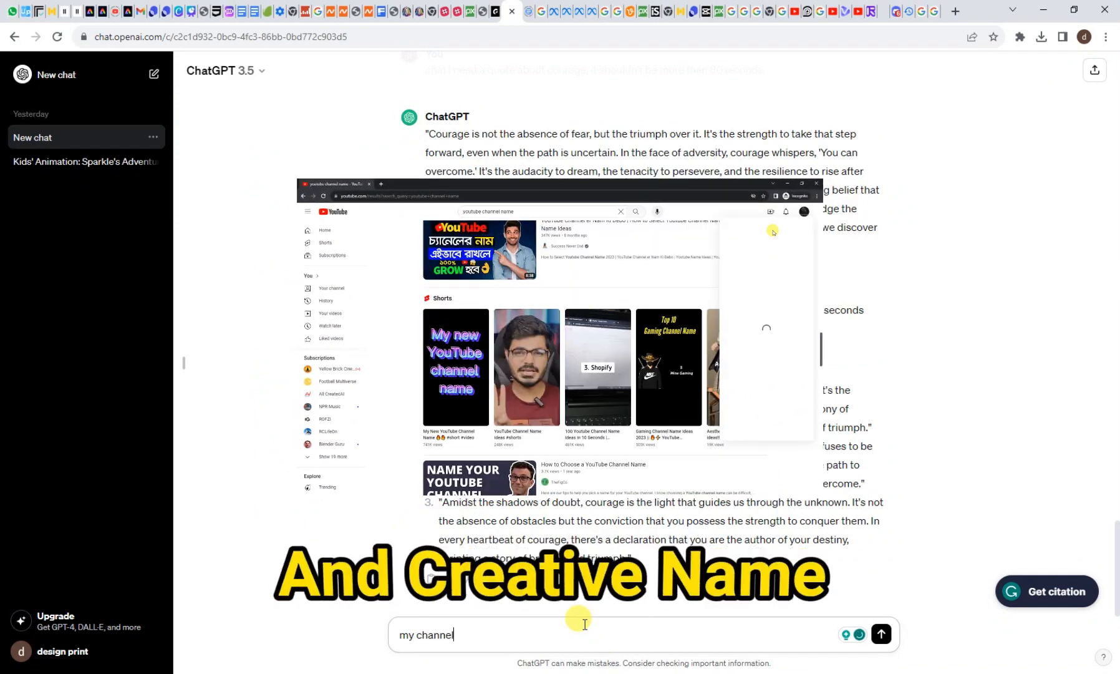
type("talk about")
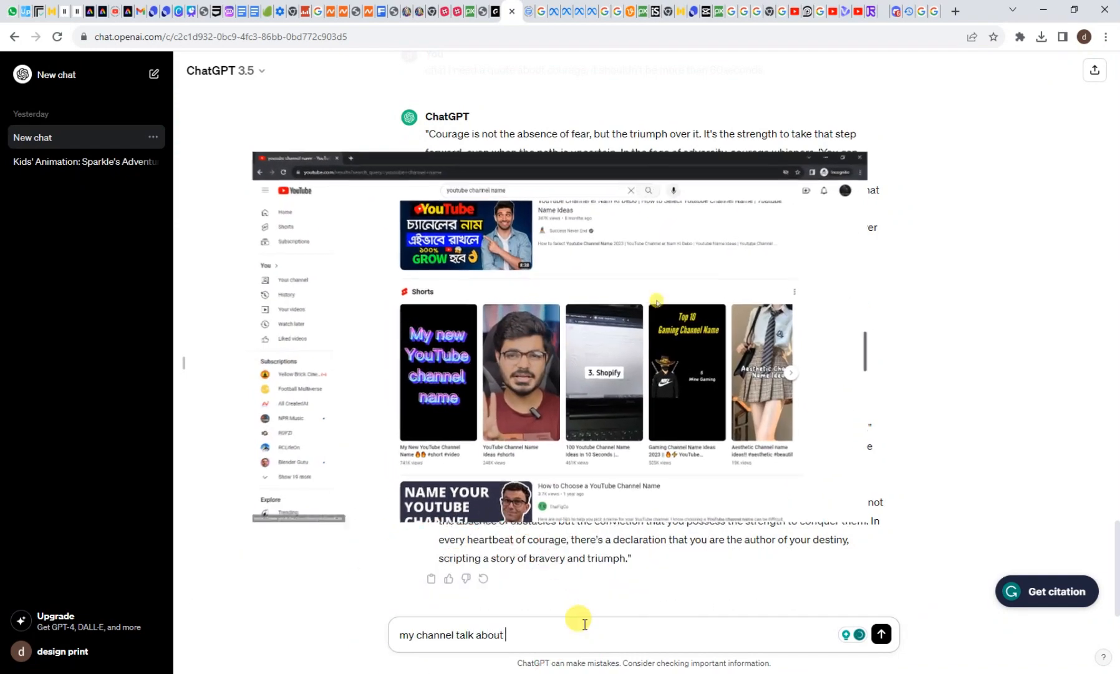
type("AI")
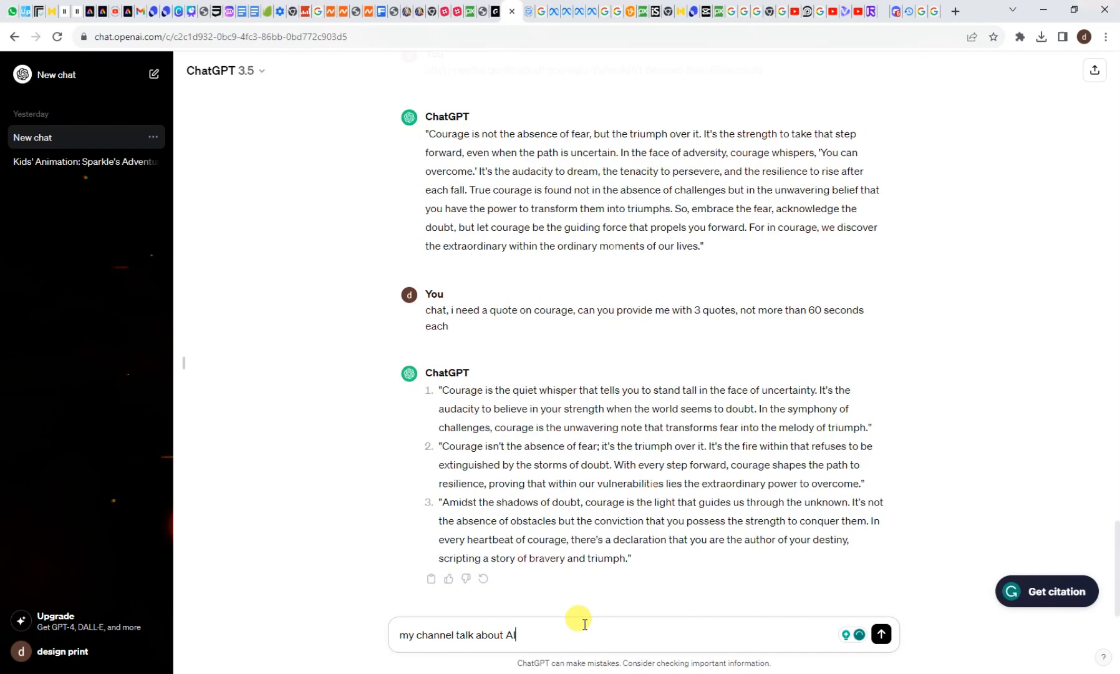
type(", can you sug")
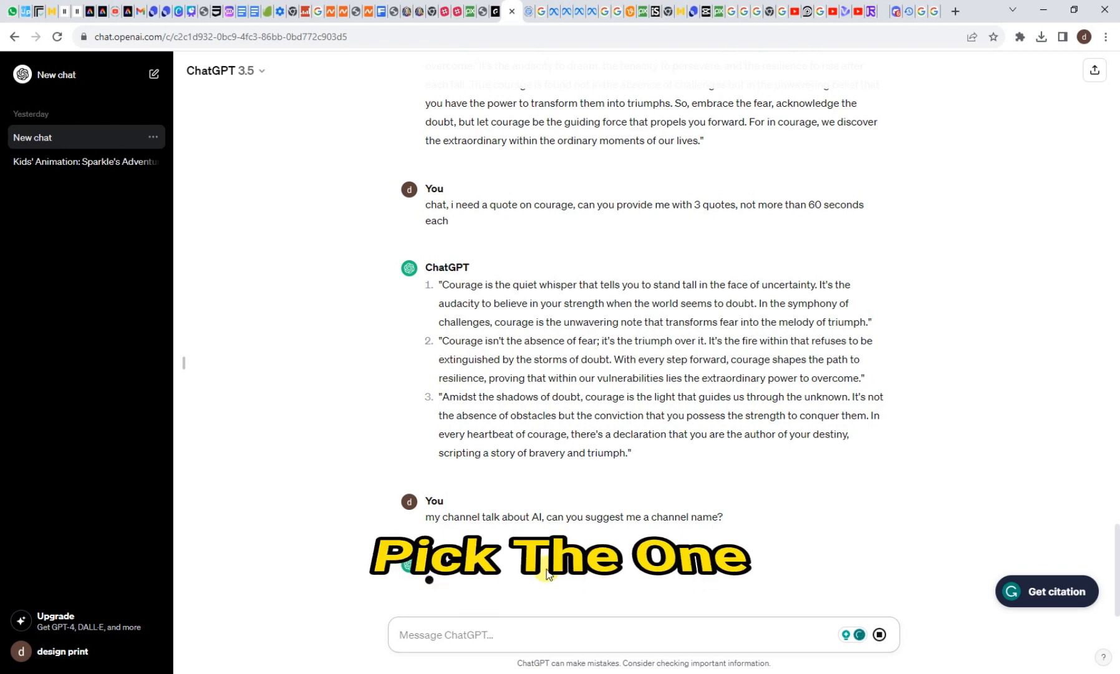
- Pick the InsightfulAI suggestion from the fifteen names and note it as AIInsight
scroll("down", 3)
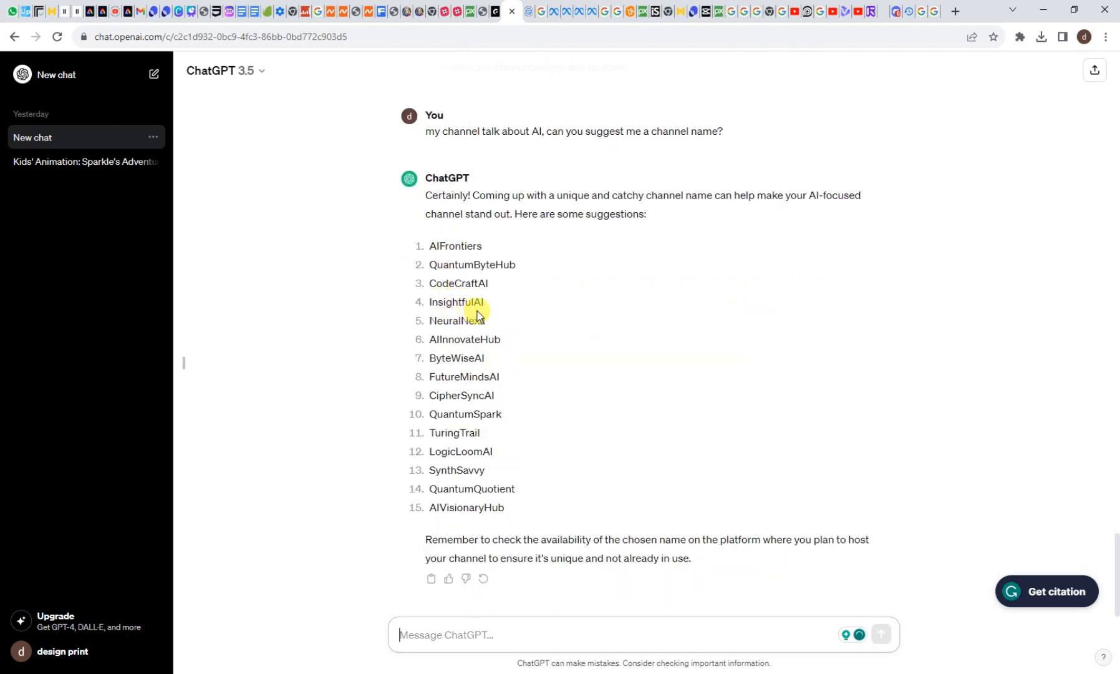
double_click(455, 302)
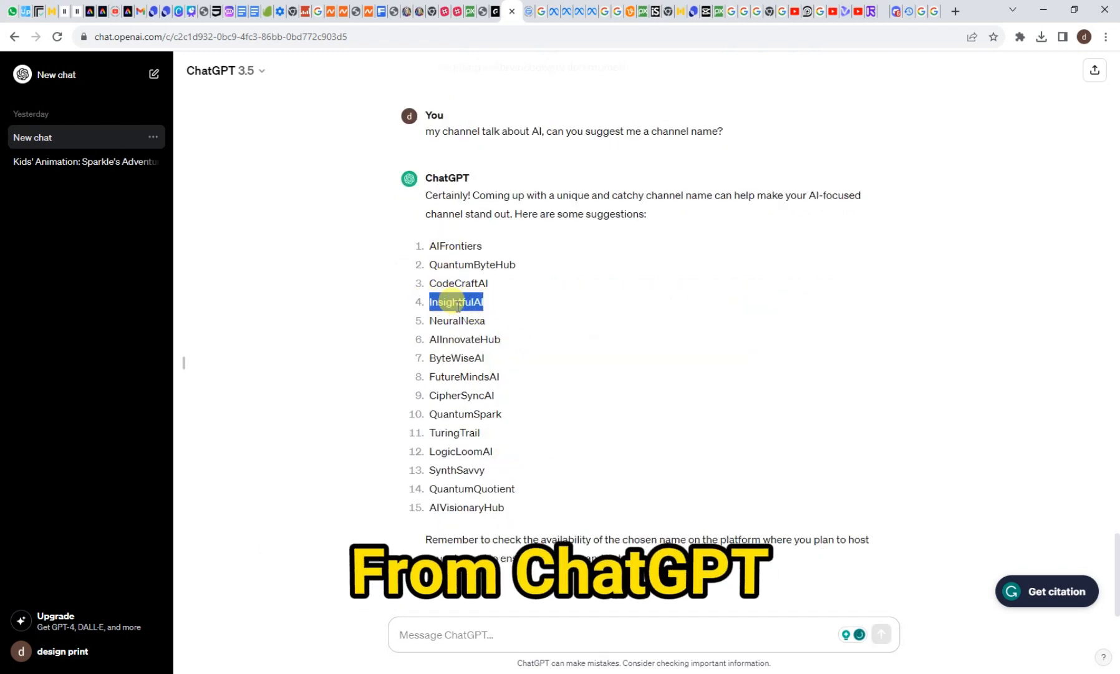
type("AIInsight")
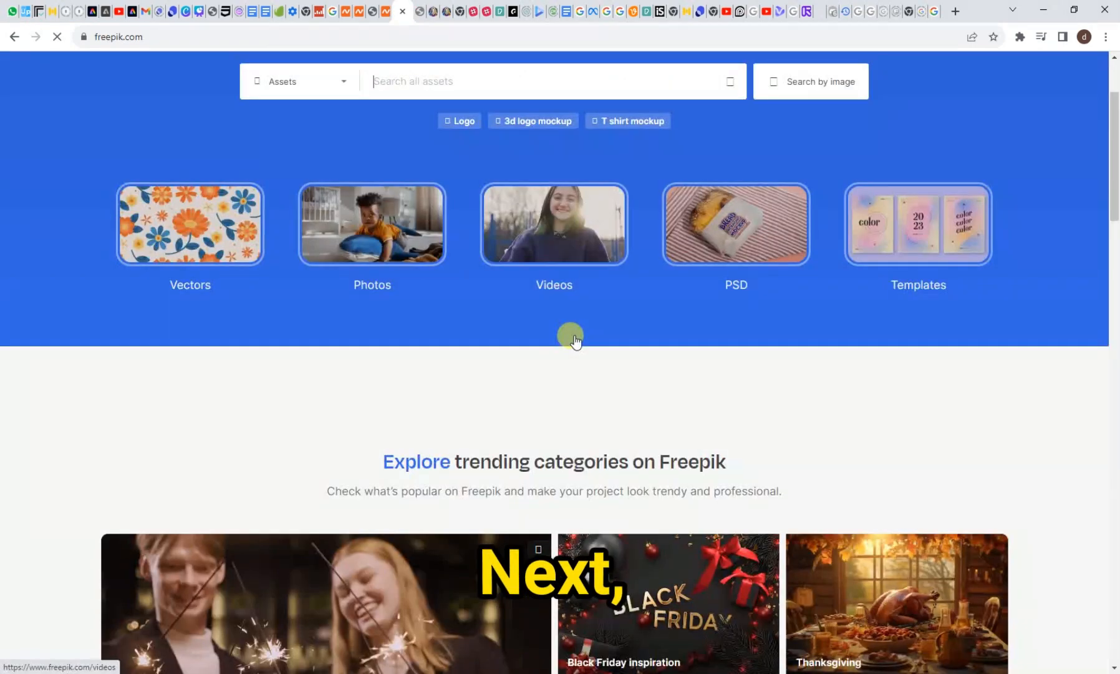
- Browse the 'ai logo' results and choose the gradient four-logo AI collection
scroll("down", 3)
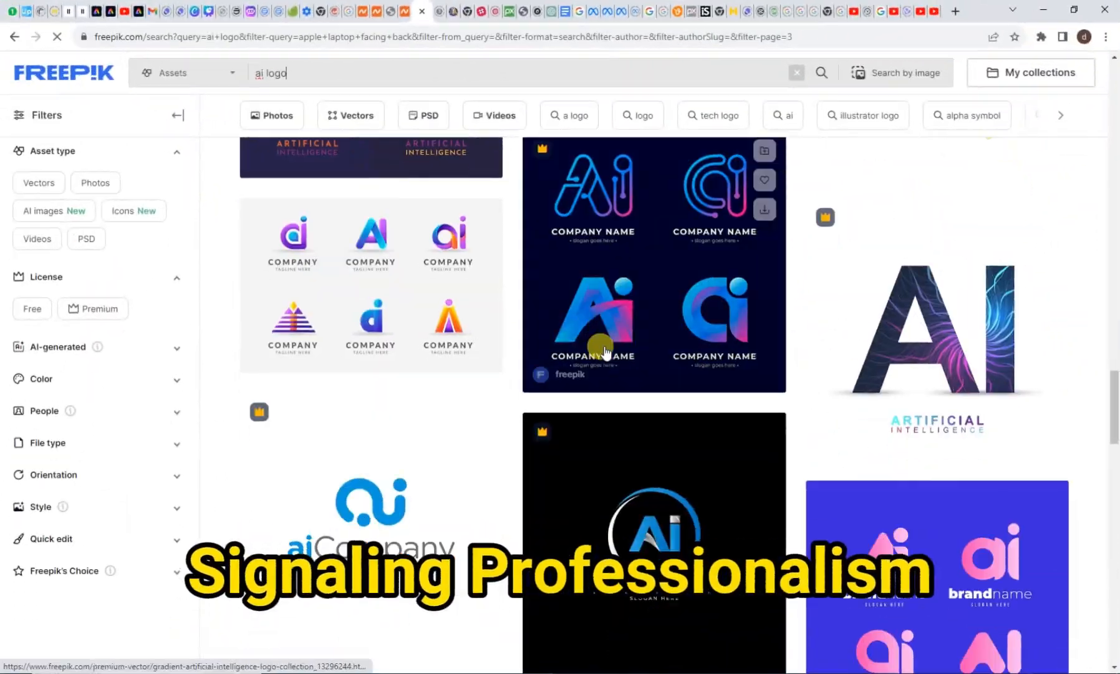
scroll("down", 3)
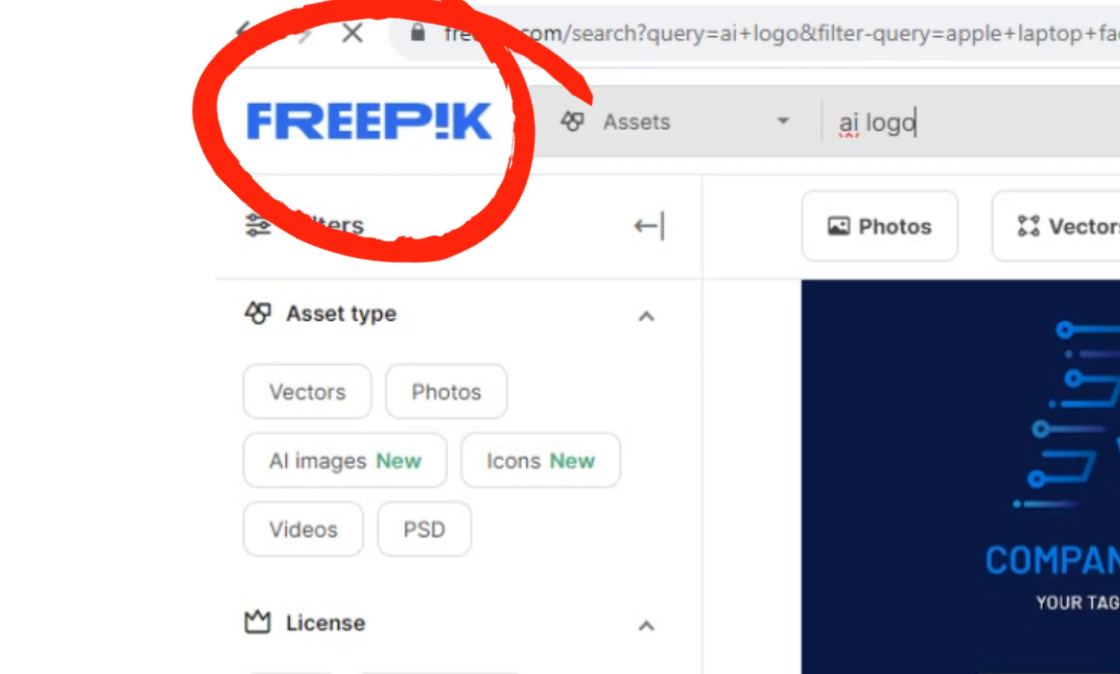
scroll("down", 3)
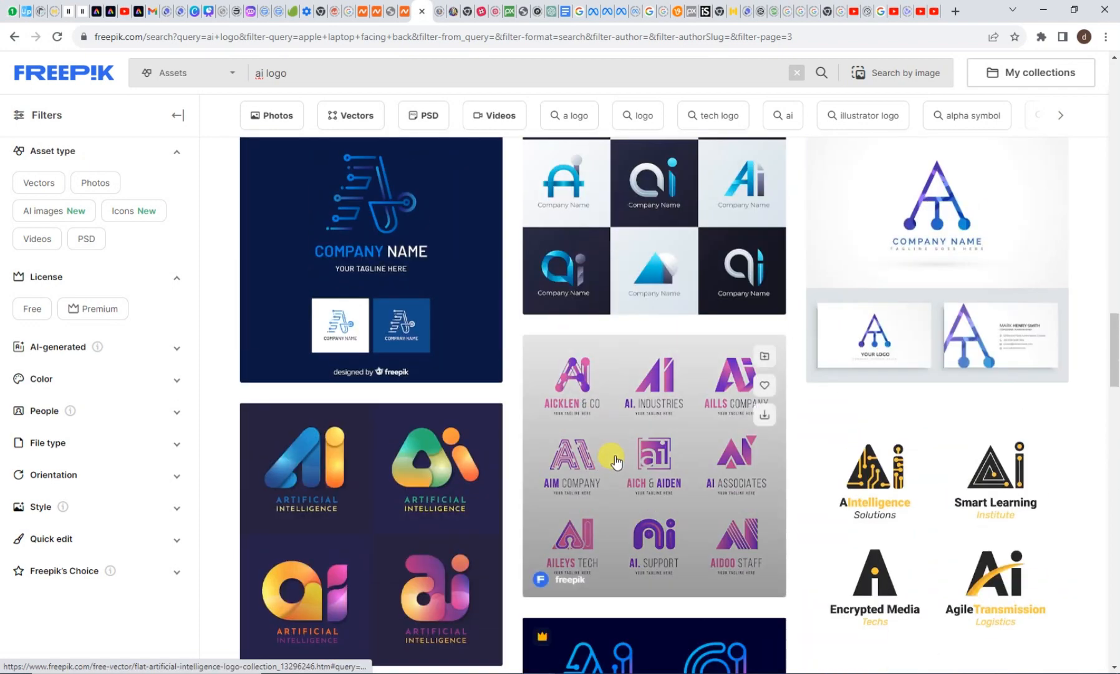
scroll("down", 3)
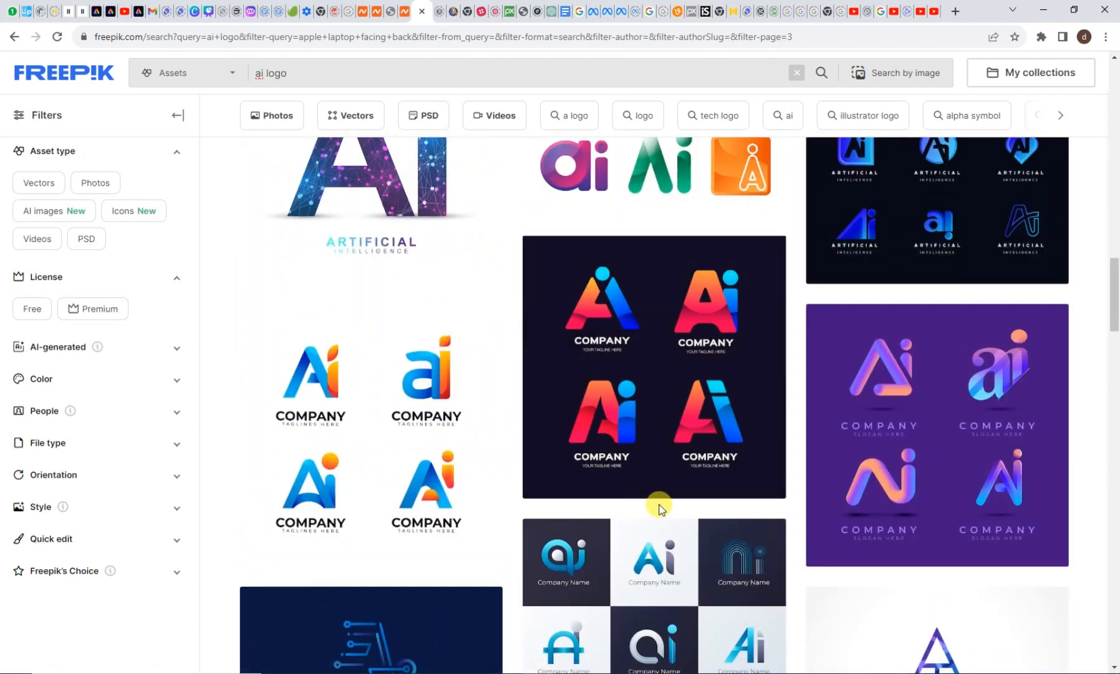
scroll("down", 3)
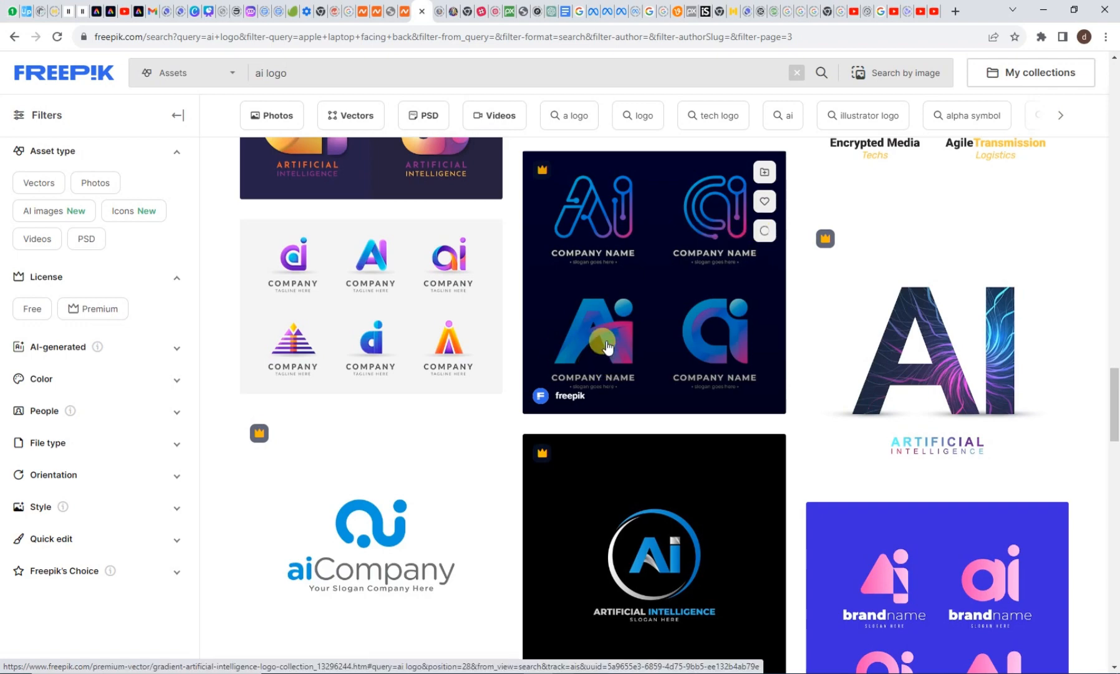
left_click(1041, 36)
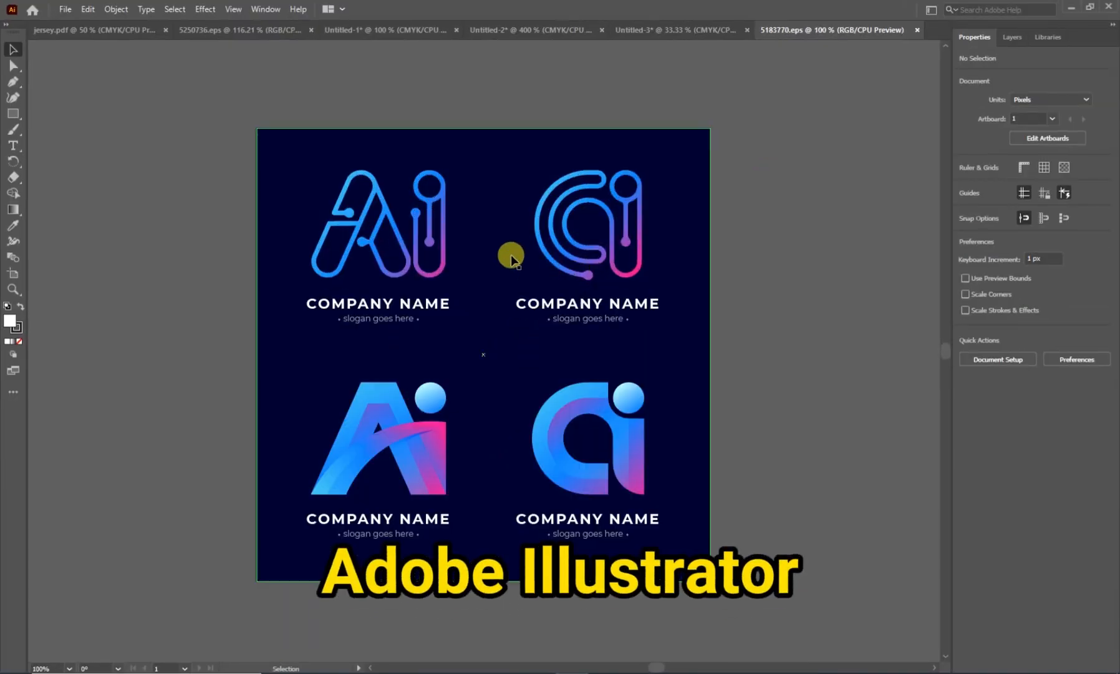
- Start a new Illustrator document via File > New with the logo artwork open
left_click(65, 8)
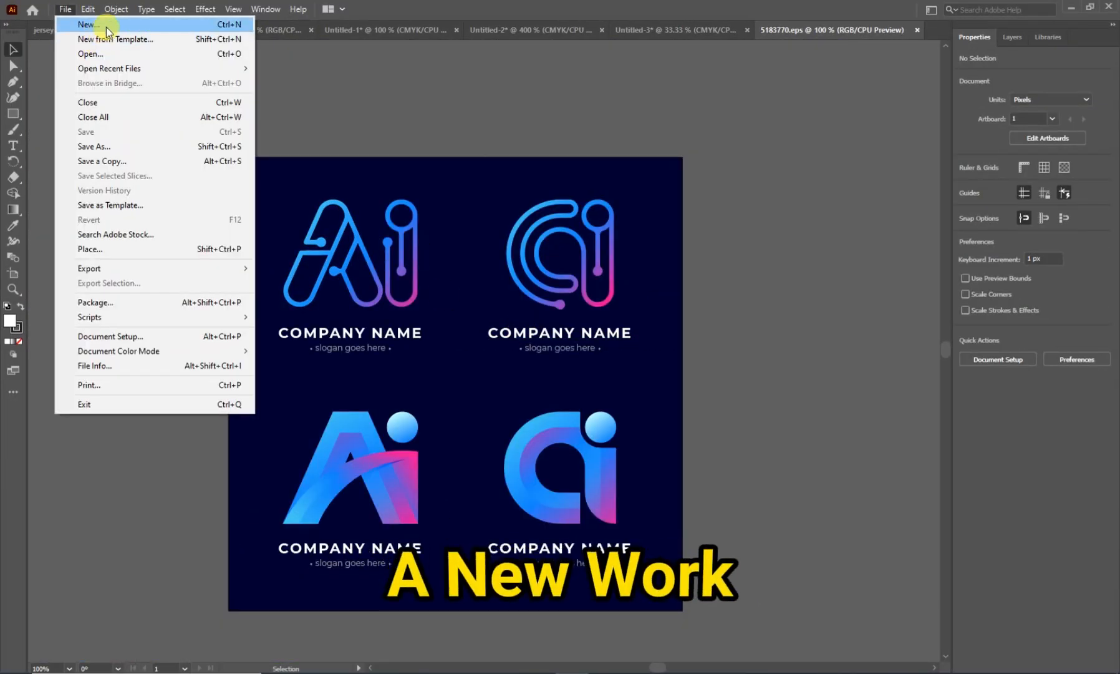
left_click(86, 24)
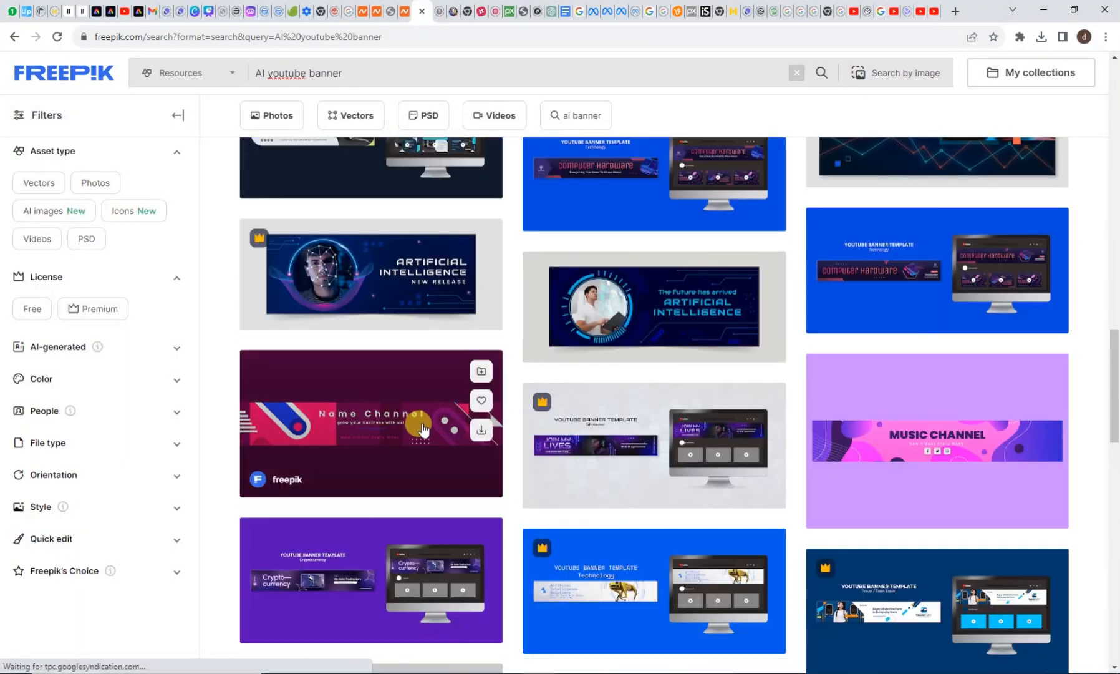
scroll("down", 3)
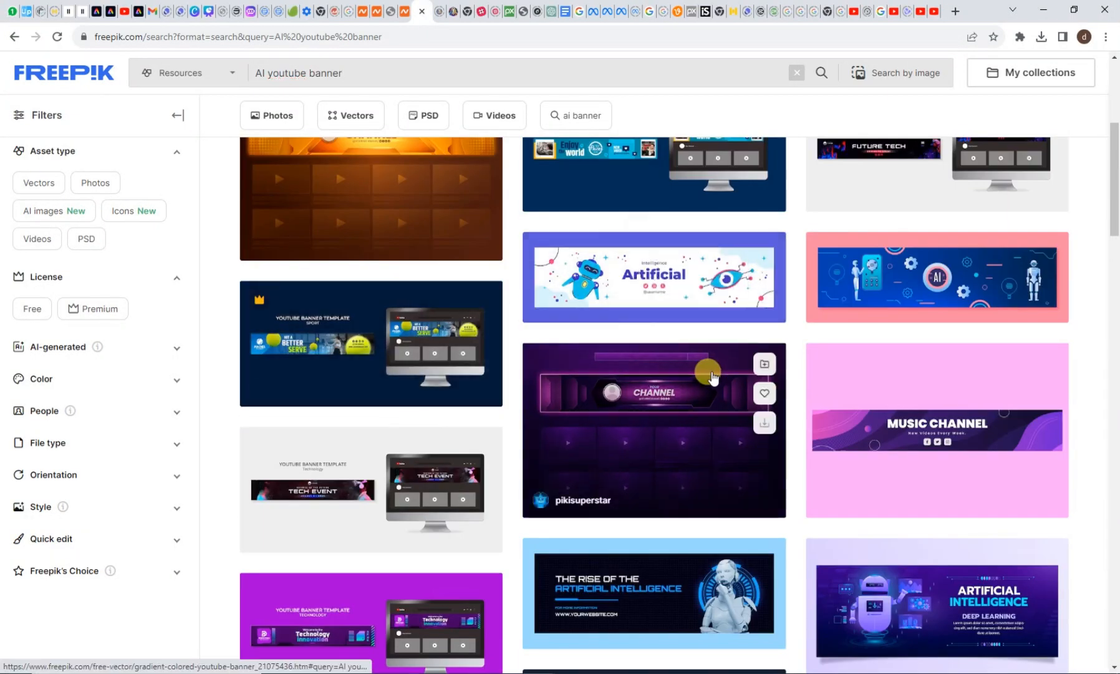
scroll("down", 3)
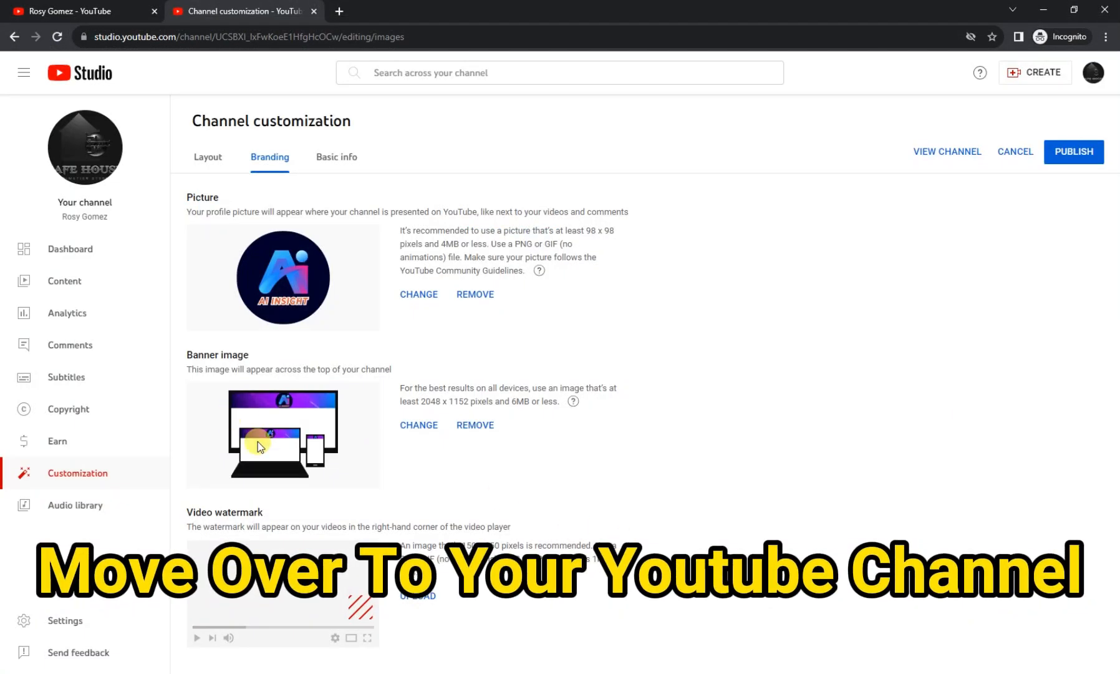
mouse_move(331, 443)
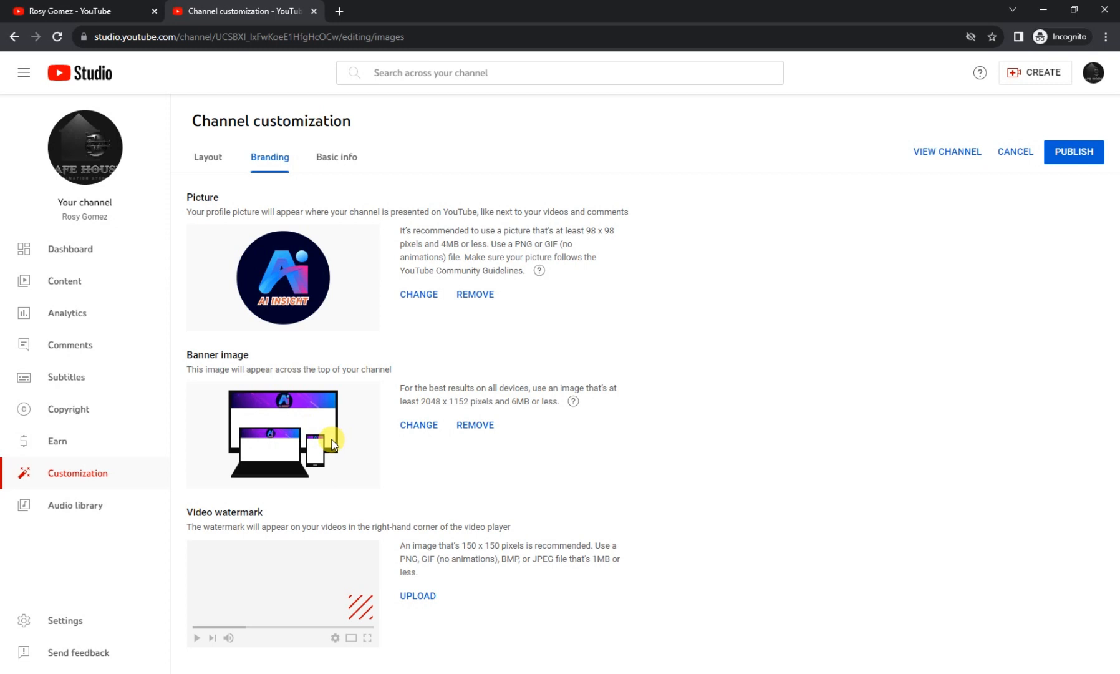
mouse_move(410, 500)
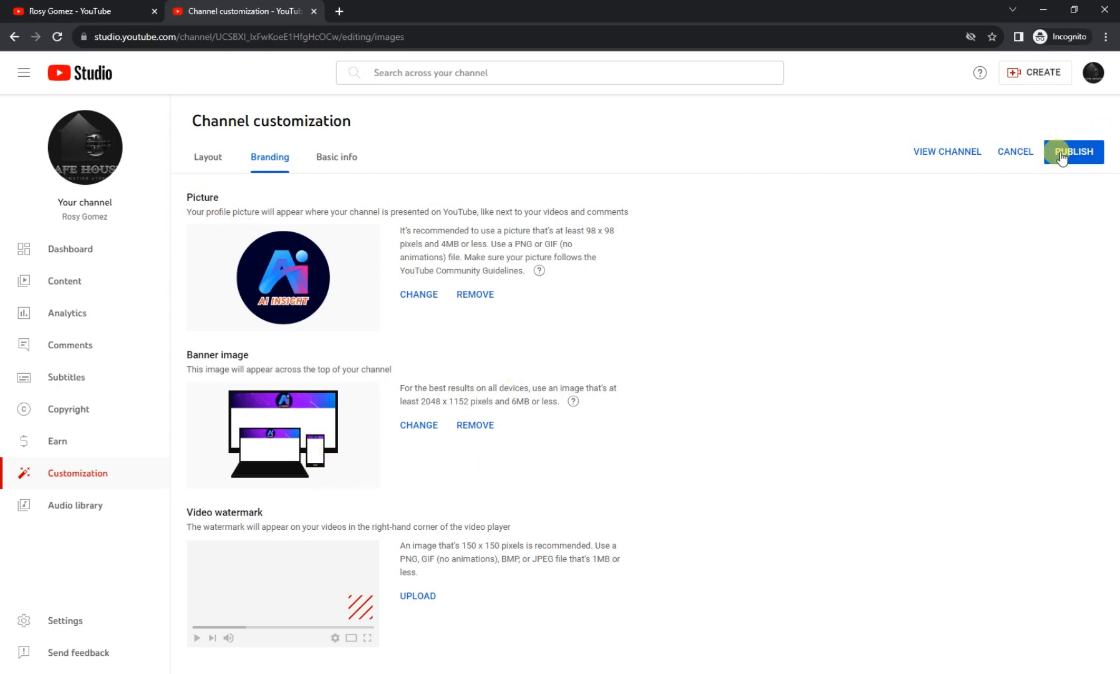
- Publish the AI Insight profile picture and purple banner from the Branding tab
left_click(1077, 151)
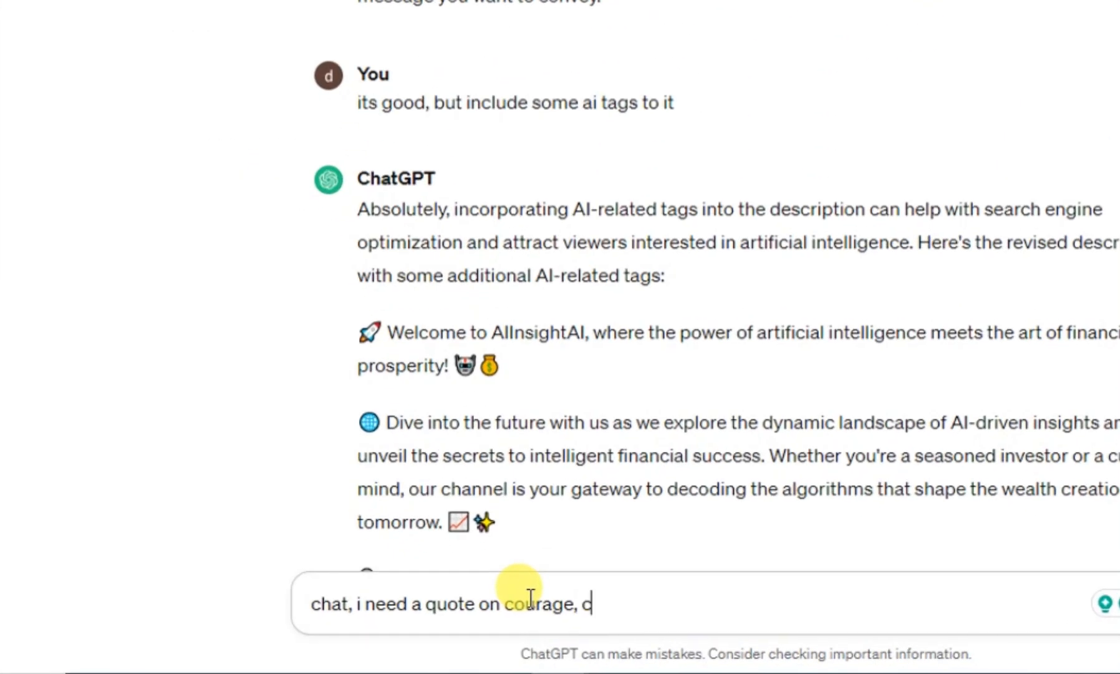
- Ask ChatGPT for 3 courage quotes, each not more than 60 seconds, and send it
type("an you provide me with 3 quote")
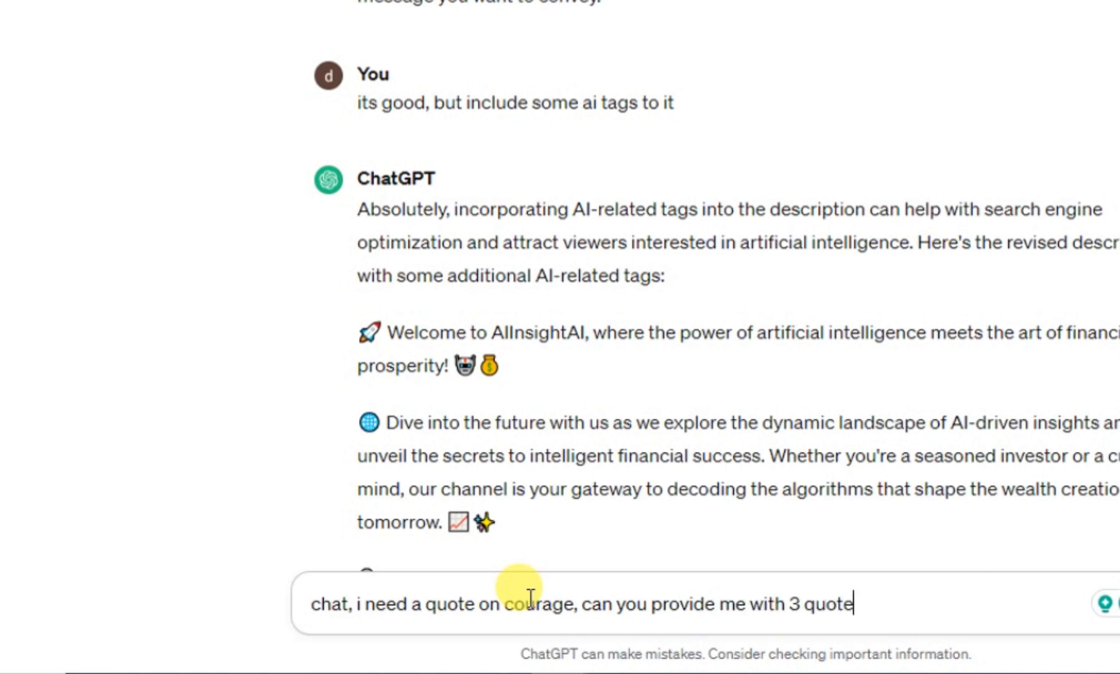
type("s, not more than 60 seco")
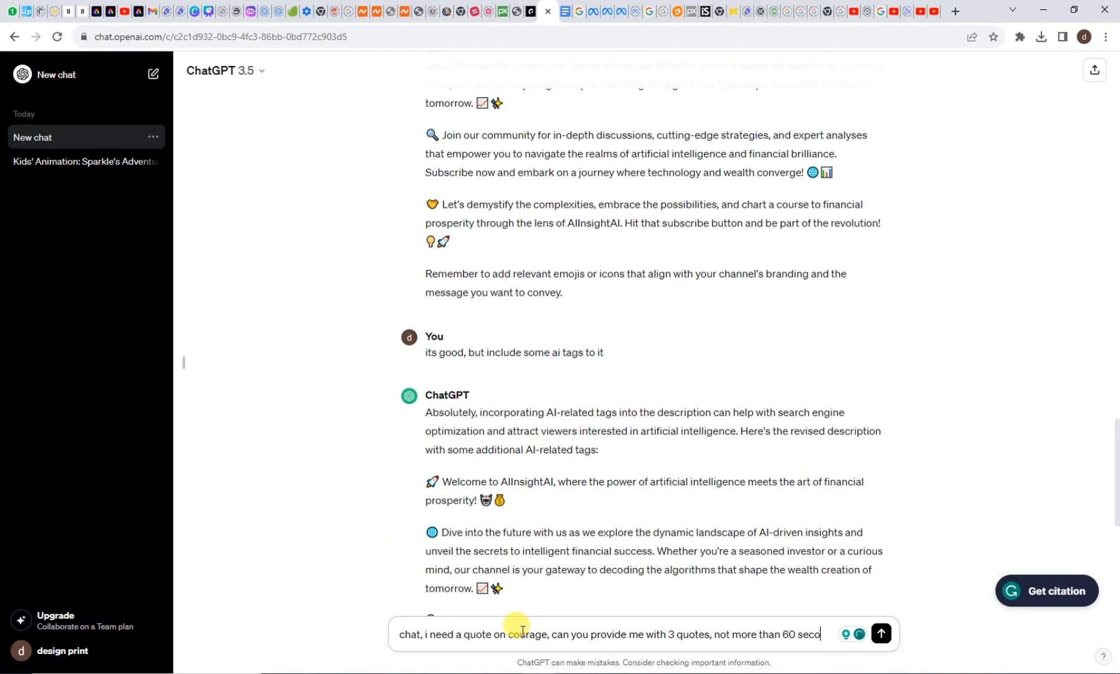
left_click(880, 632)
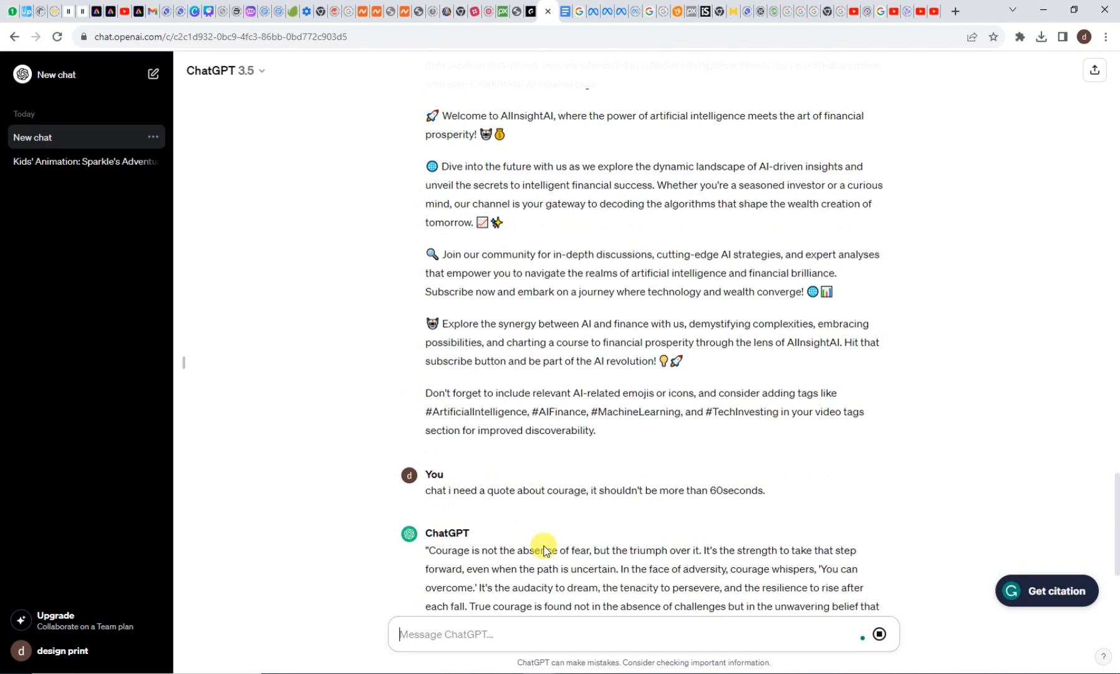
left_click(544, 11)
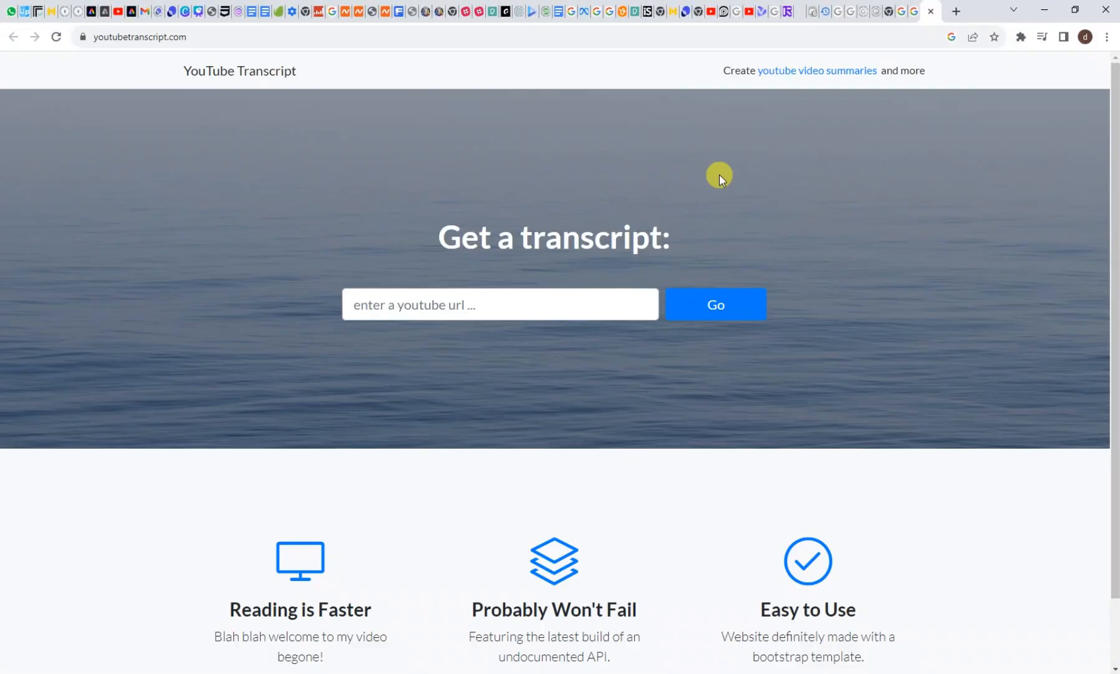
- Fetch the transcript of the '100 VIRAL YouTube SHORTS in 10 Minutes' tutorial and leave the site
left_click(715, 303)
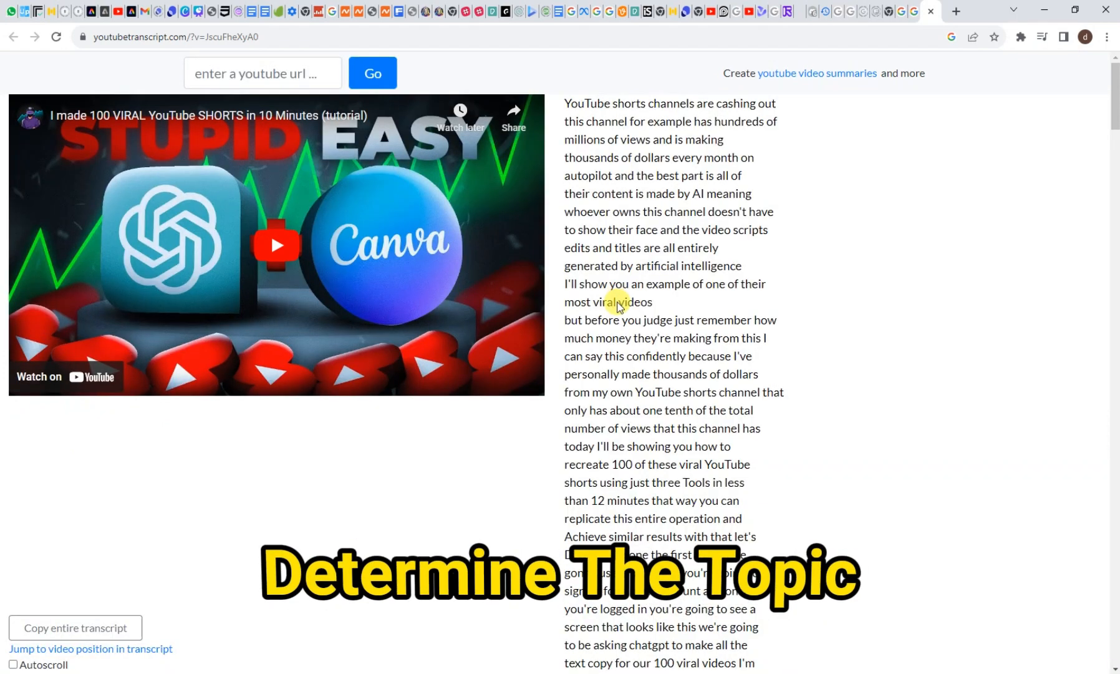
left_click(550, 11)
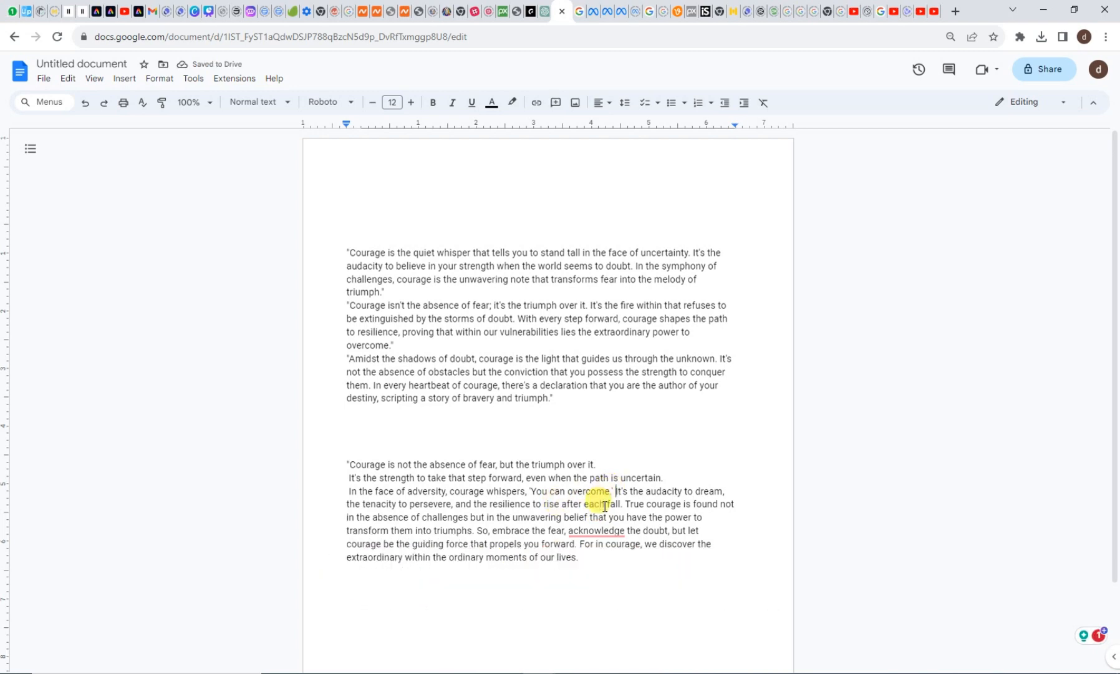
- Break the long courage quote after 'You can overcome' so sentences sit on separate lines
left_click(530, 11)
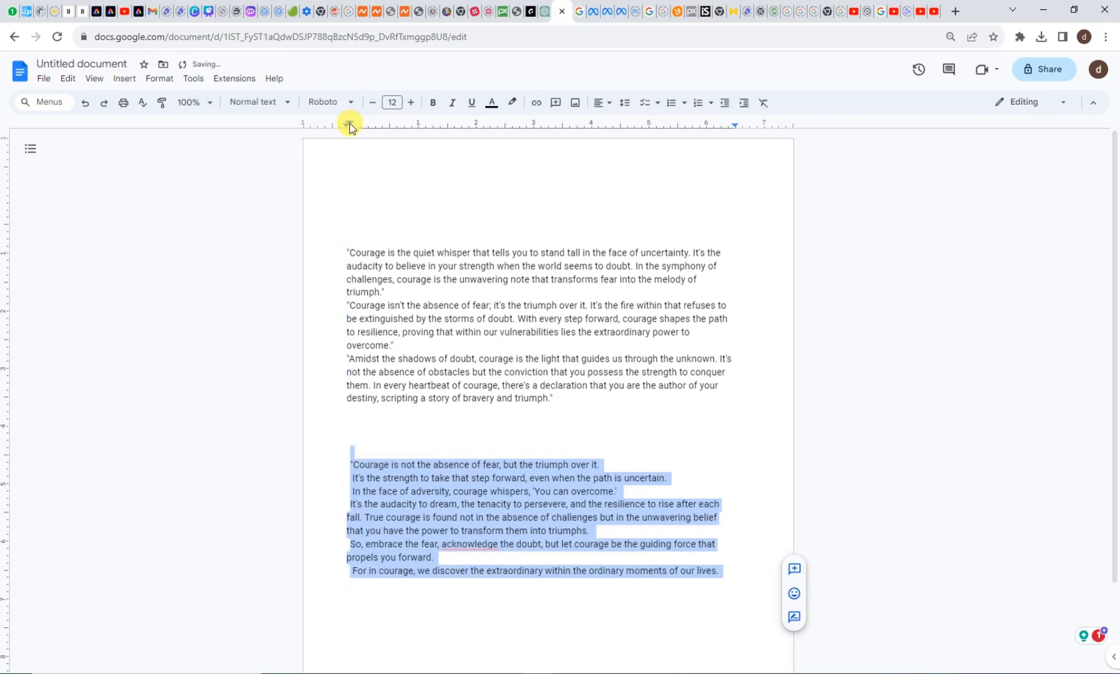
left_click(531, 12)
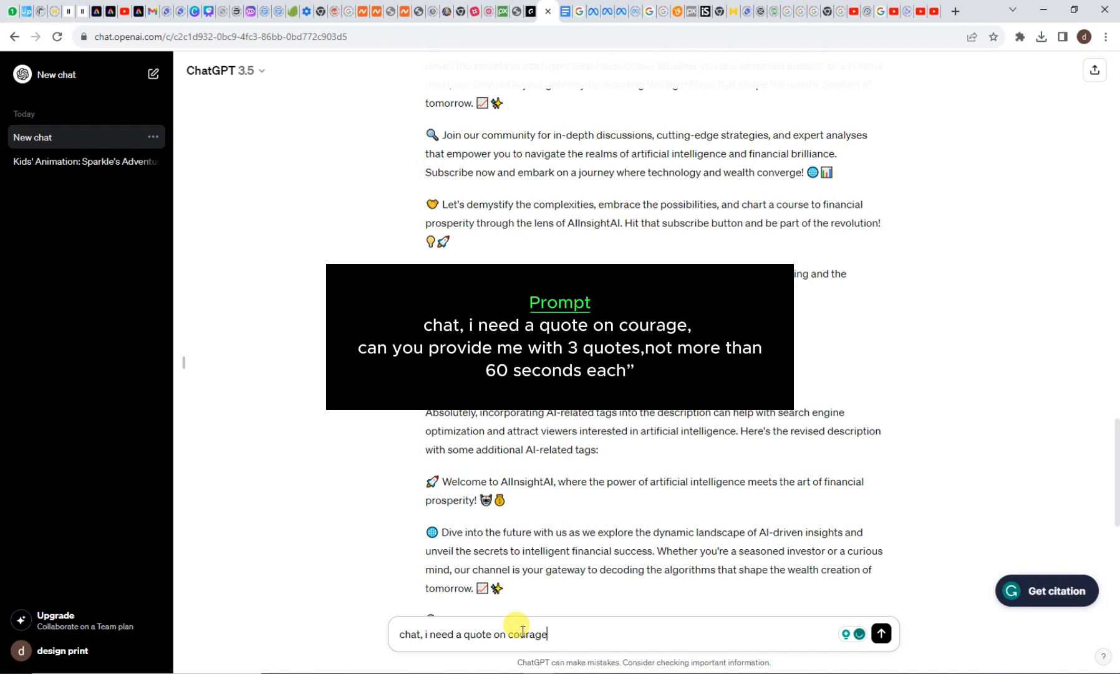
- Send ChatGPT a prompt for 3 courage quotes, each not more than 60 seconds
type(", can you provide me with 3")
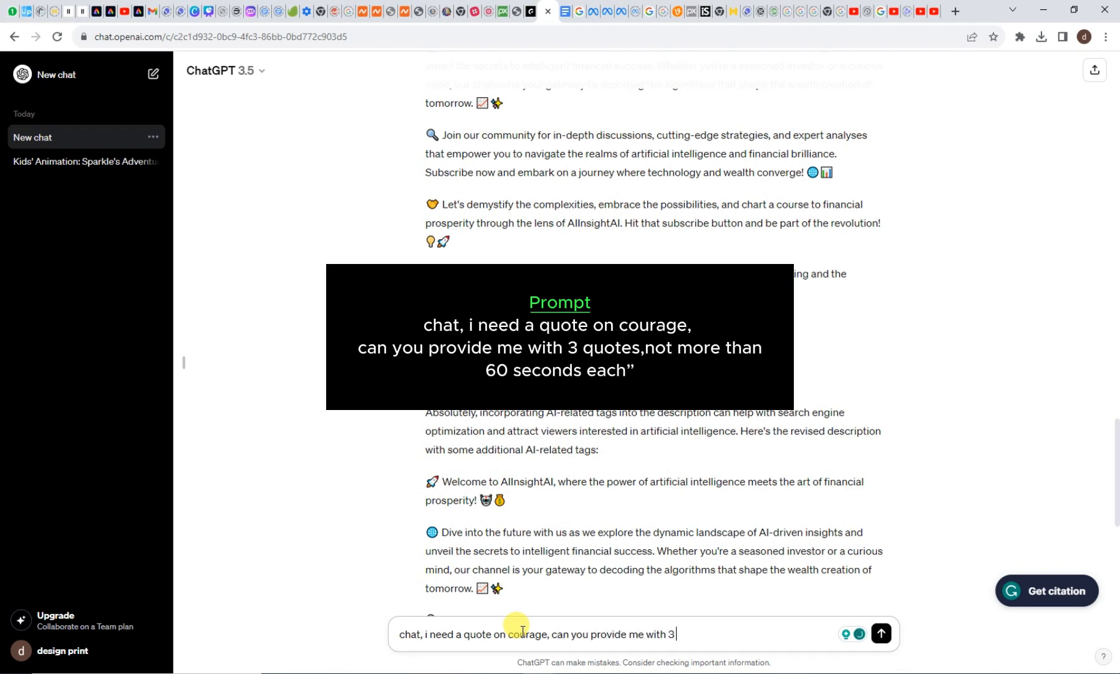
type("quotes, not more than 60 seoc")
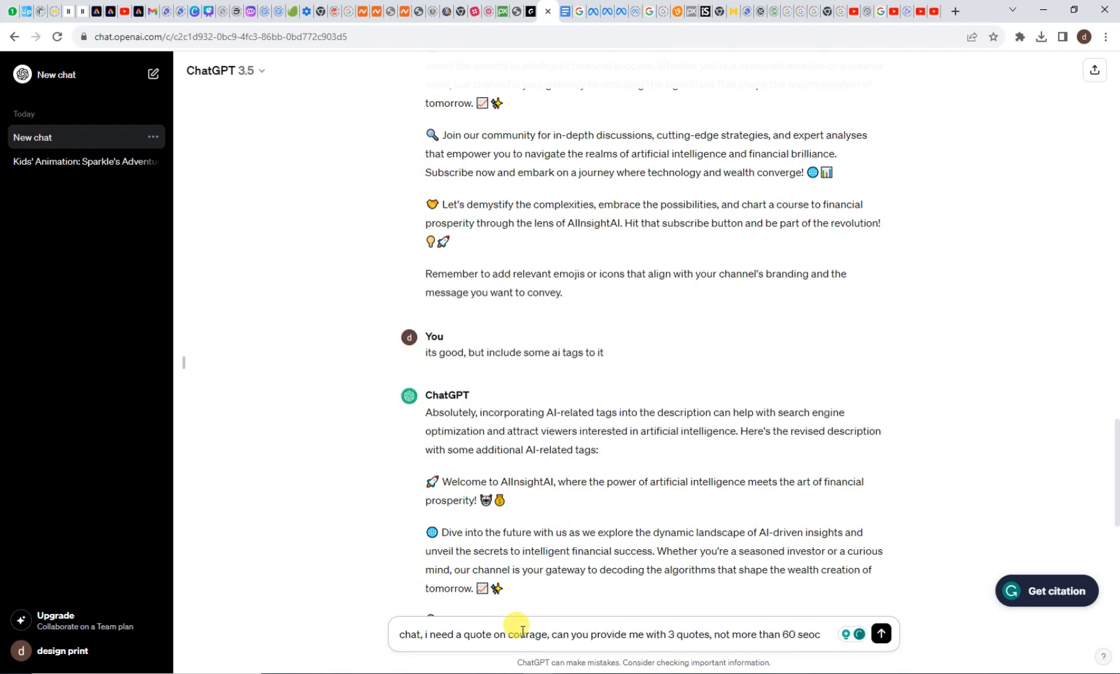
left_click(561, 11)
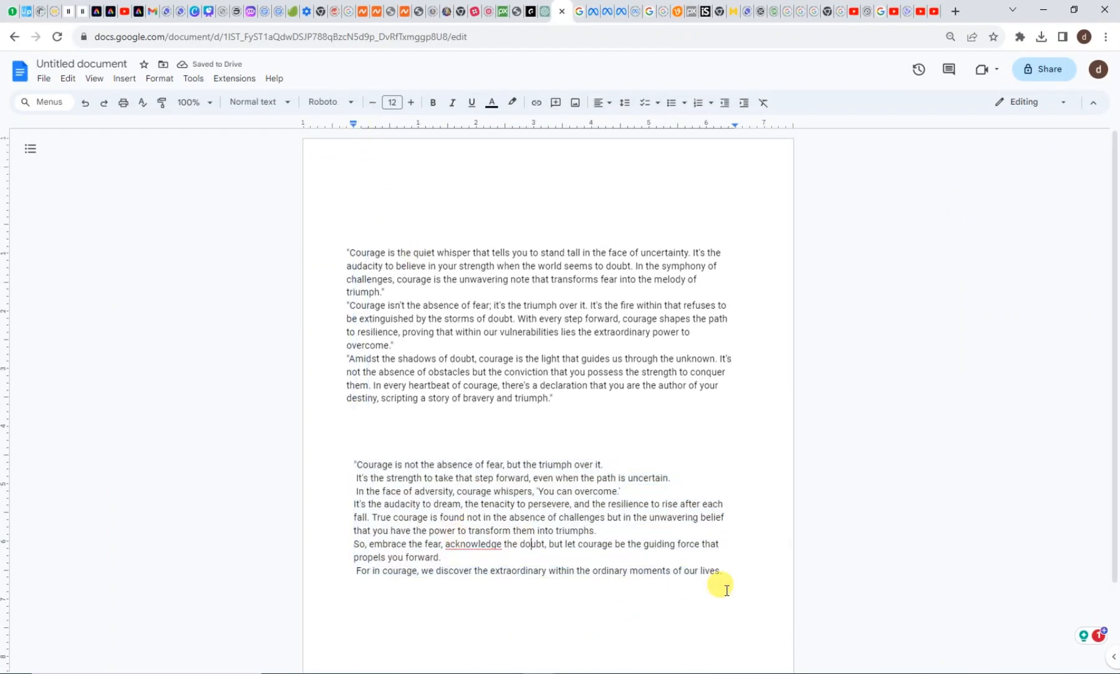
- Insert 'Courage is the quiet whisper that tells you to stand tall...' into the lower passage
type("Courage is the quiet whisper that tells you to stand tall in the face of uncertainty, courage shapes the path to resilience,")
type("It's the fire within that refuses to be extinguished by the storms of doubt.")
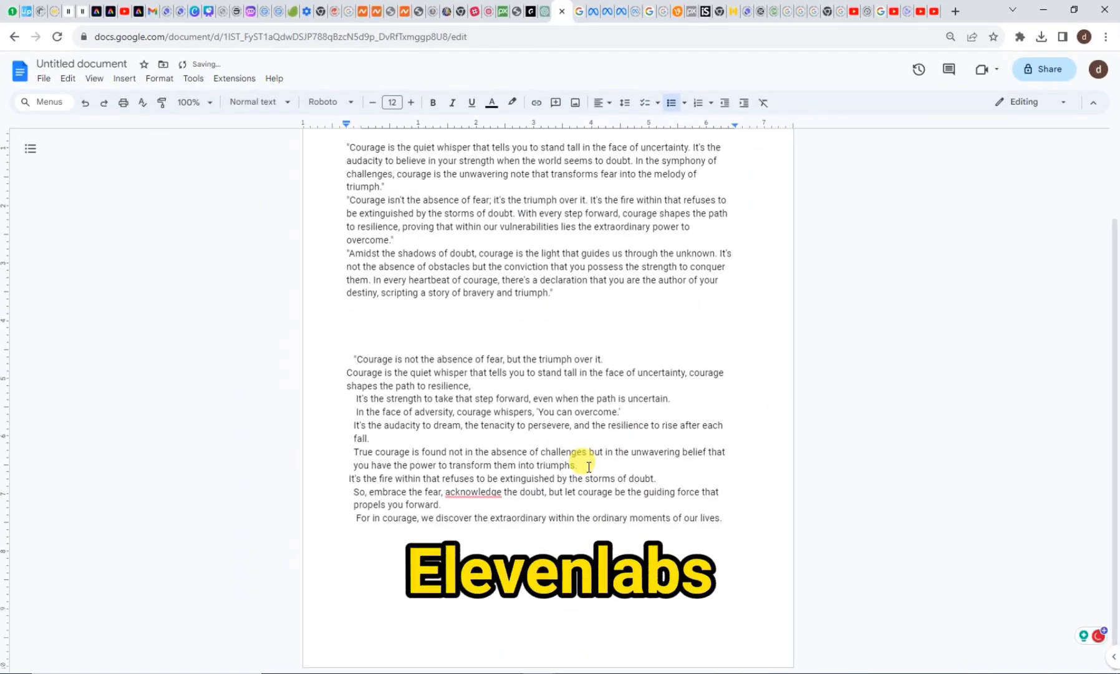
left_click(71, 11)
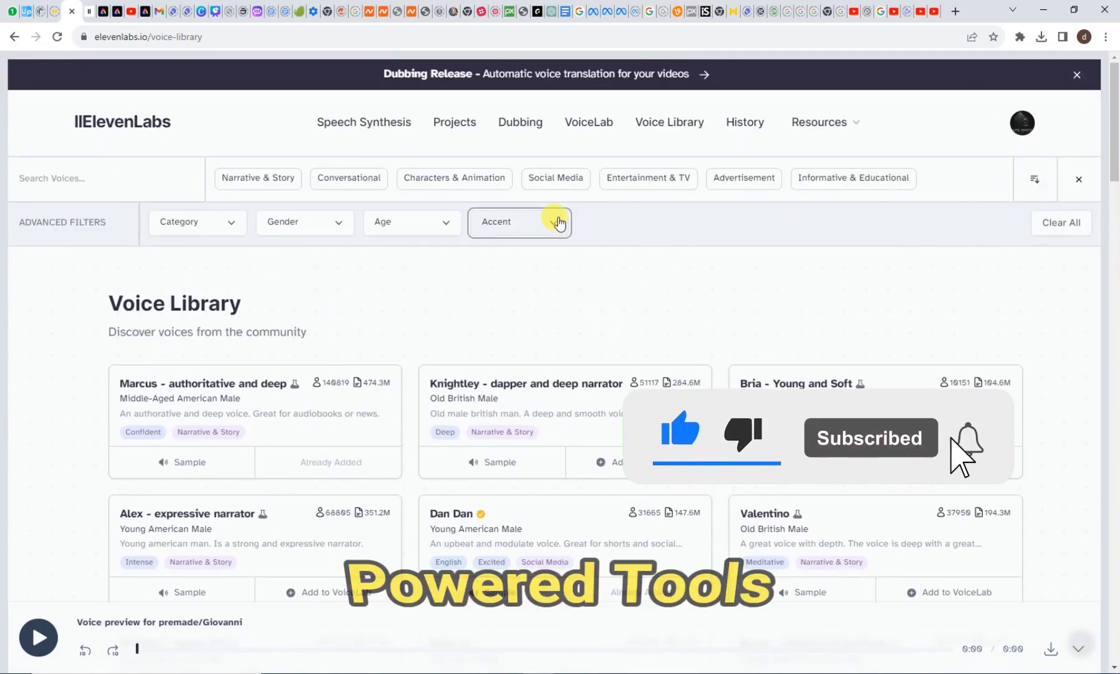
- Filter the Voice Library by age and category and preview the Paola - young girl voice
left_click(412, 222)
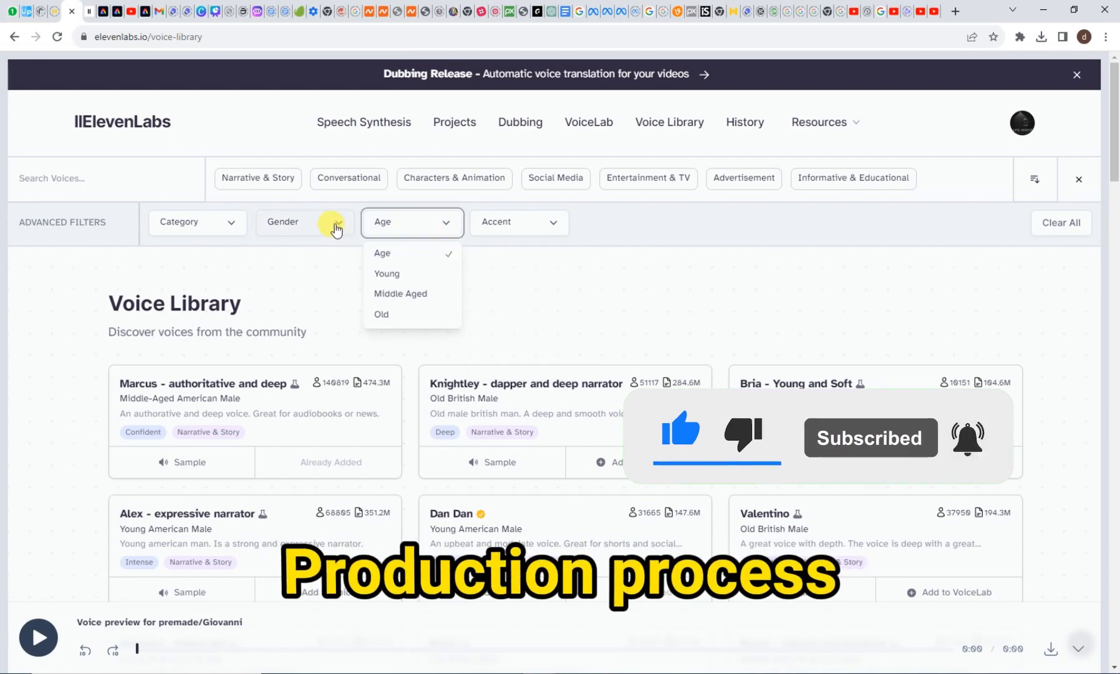
left_click(196, 222)
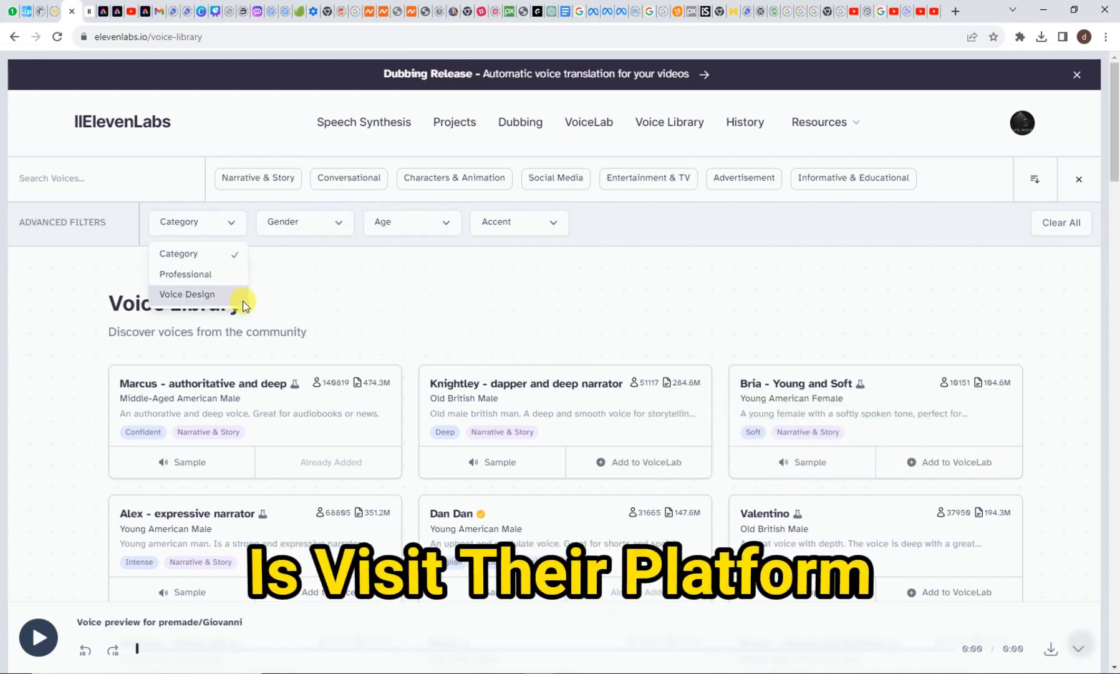
scroll("down", 3)
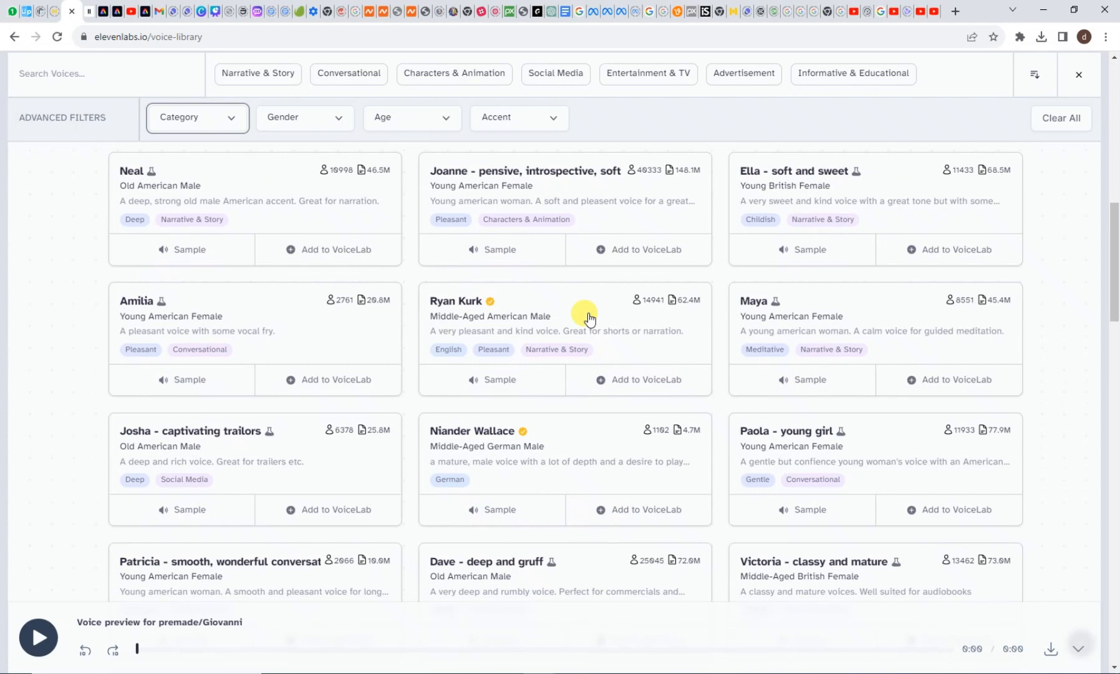
mouse_move(943, 460)
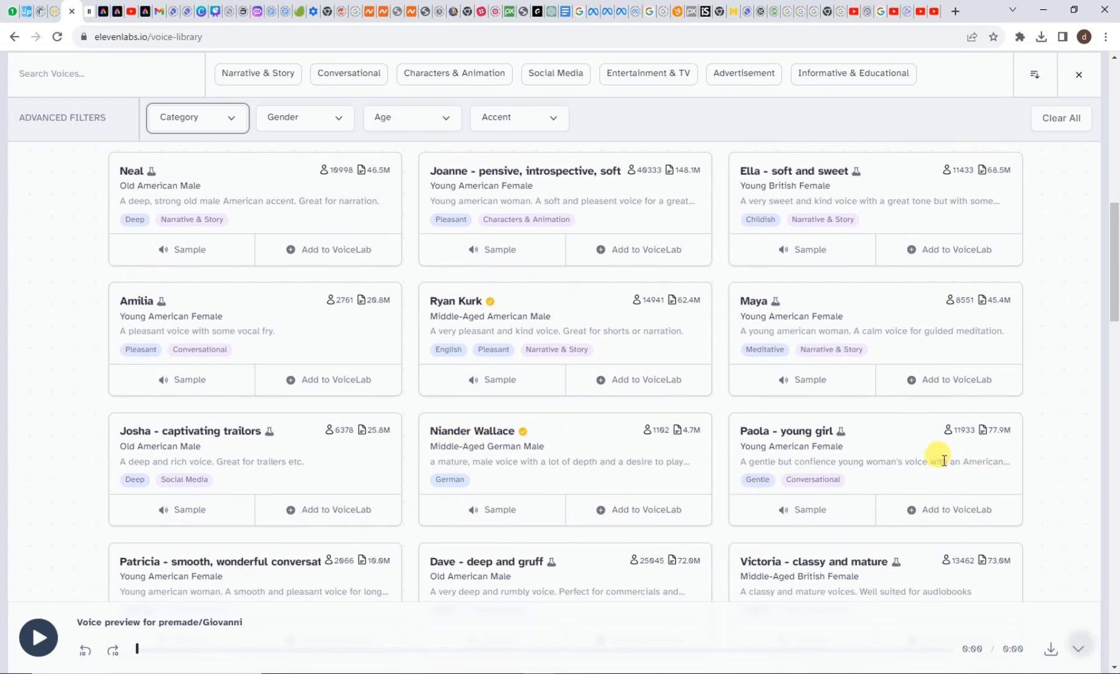
left_click(802, 509)
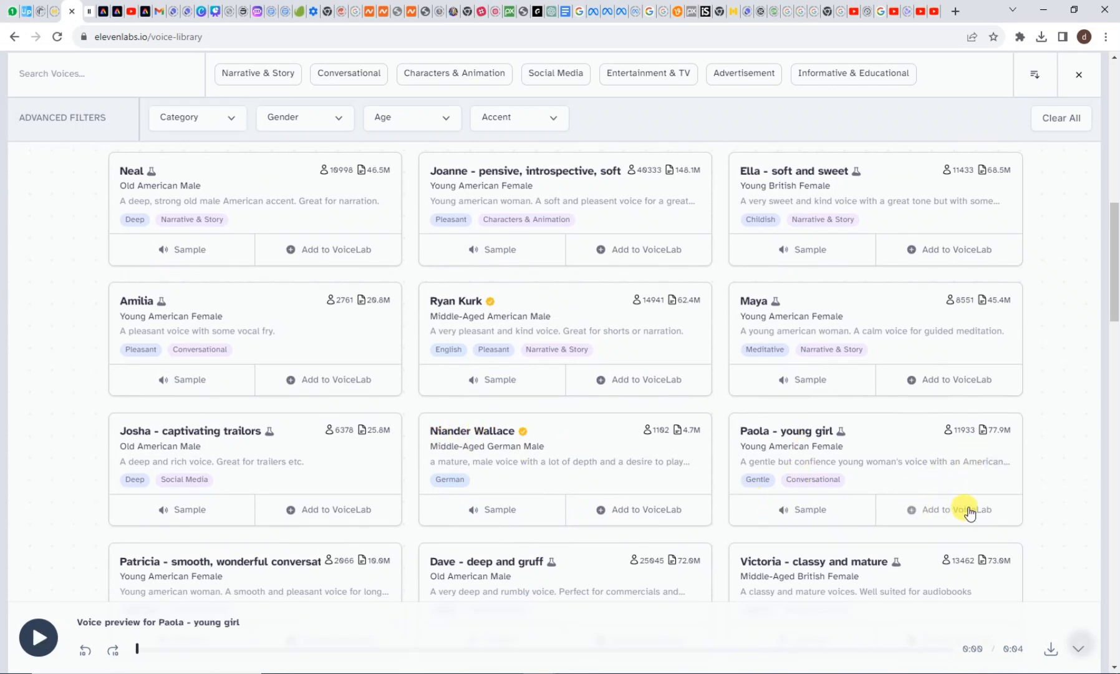
- Add Paola - young girl to the VoiceLab and return to the quotes document
left_click(949, 509)
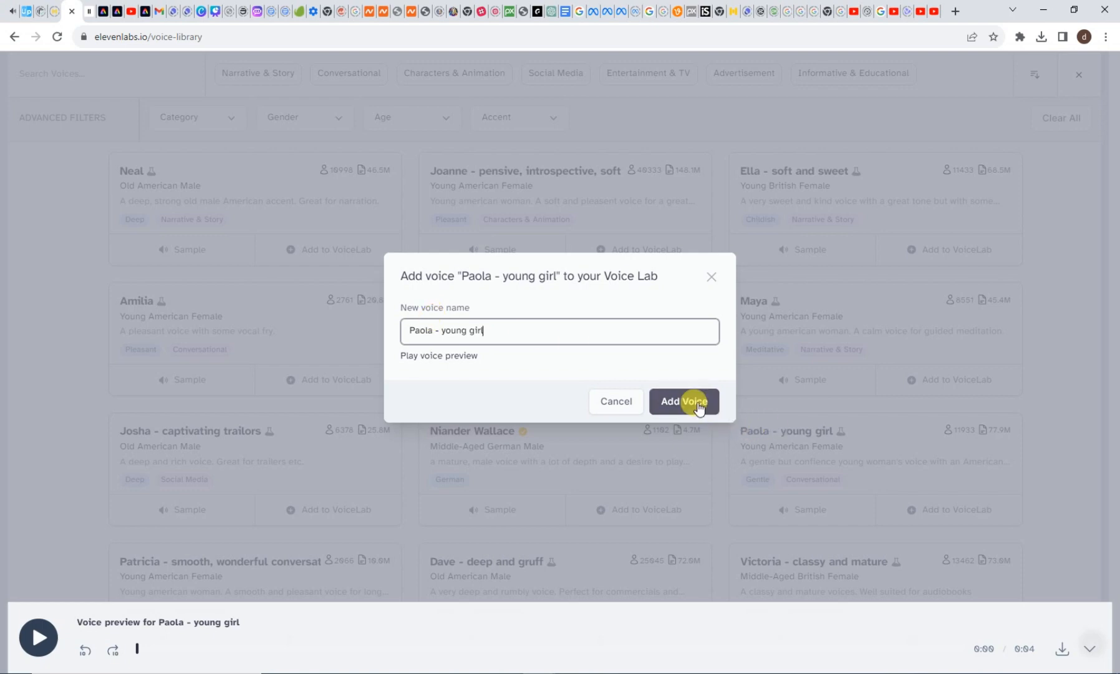
left_click(682, 400)
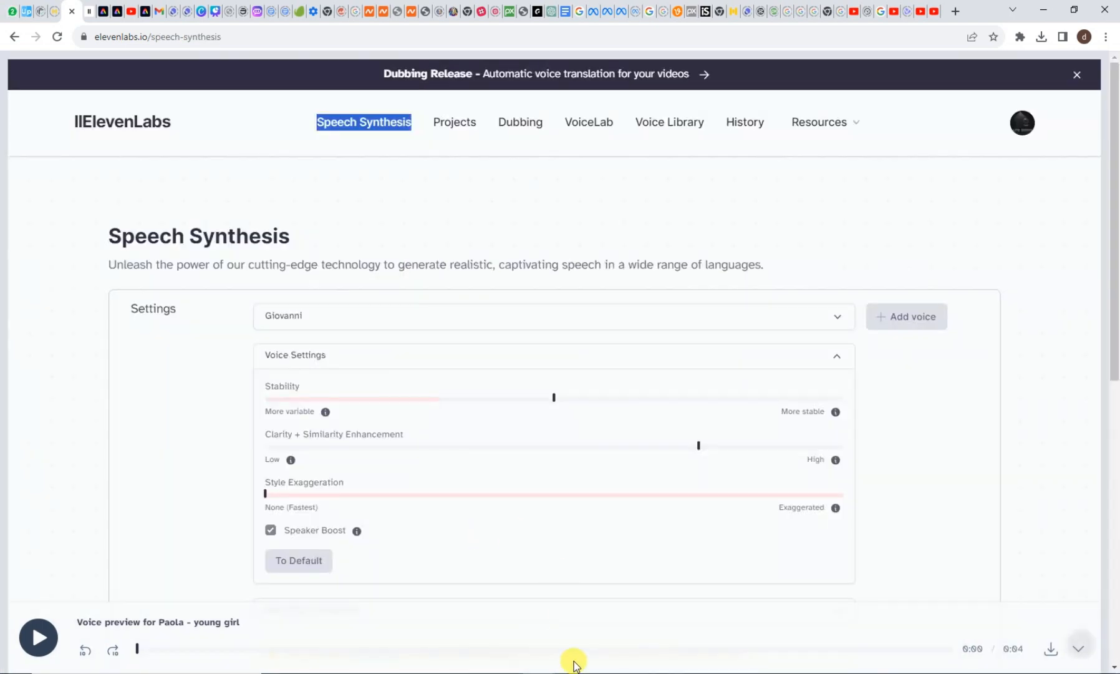
left_click(529, 11)
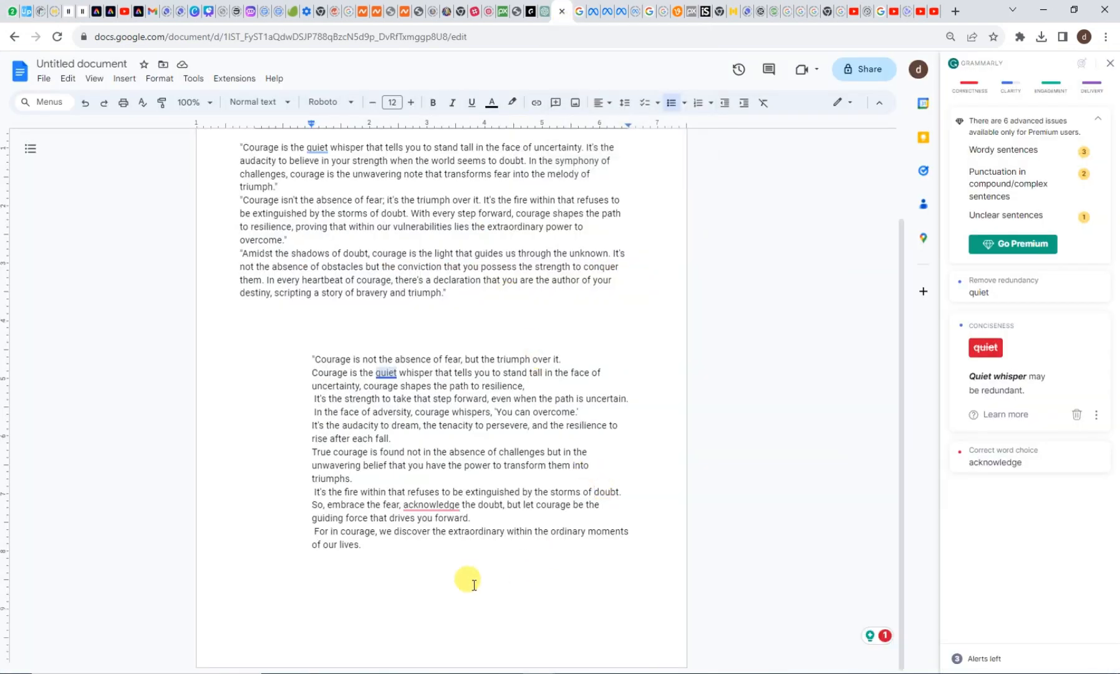
left_click(71, 11)
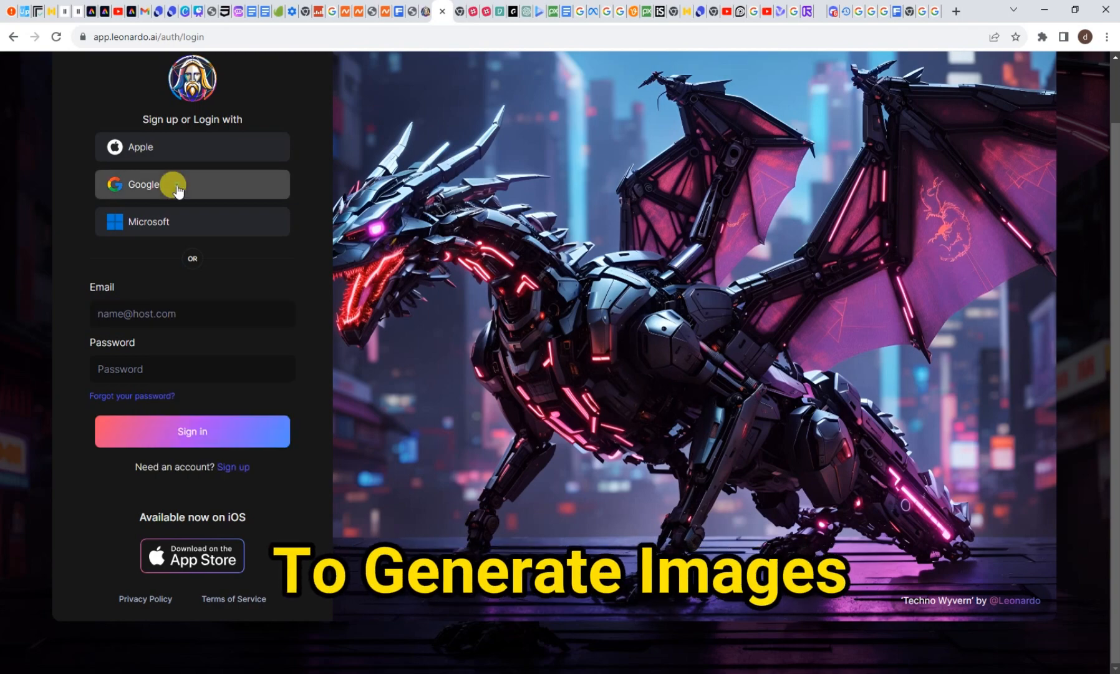
- Sign in with Google and enter the AI Image Generation workspace
left_click(143, 187)
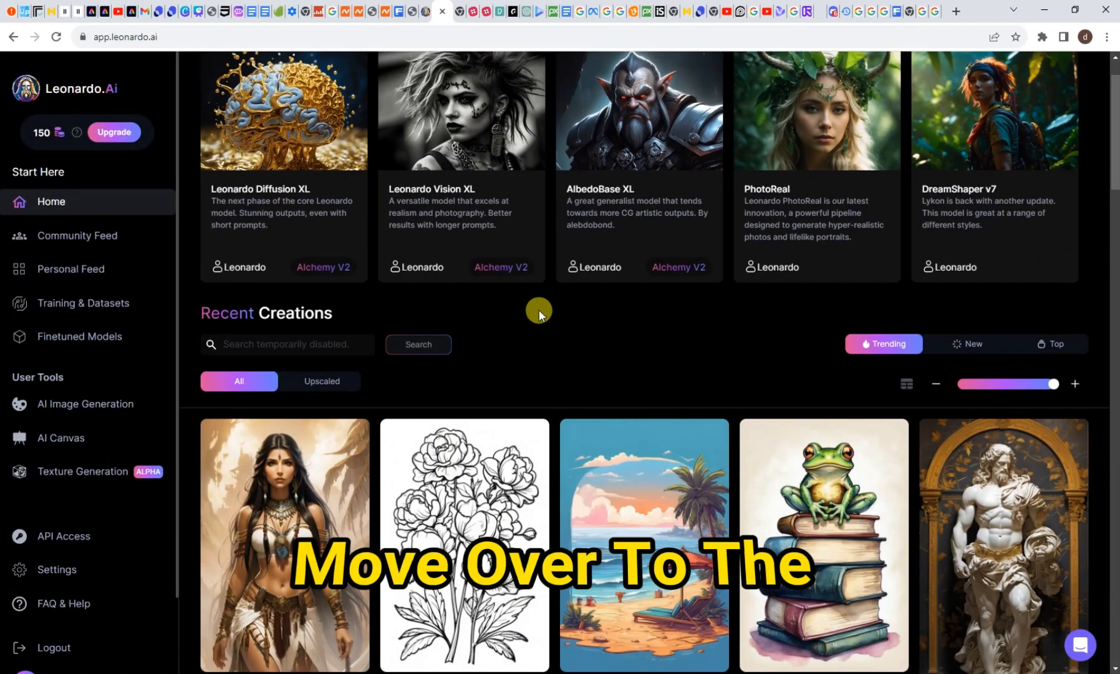
left_click(85, 404)
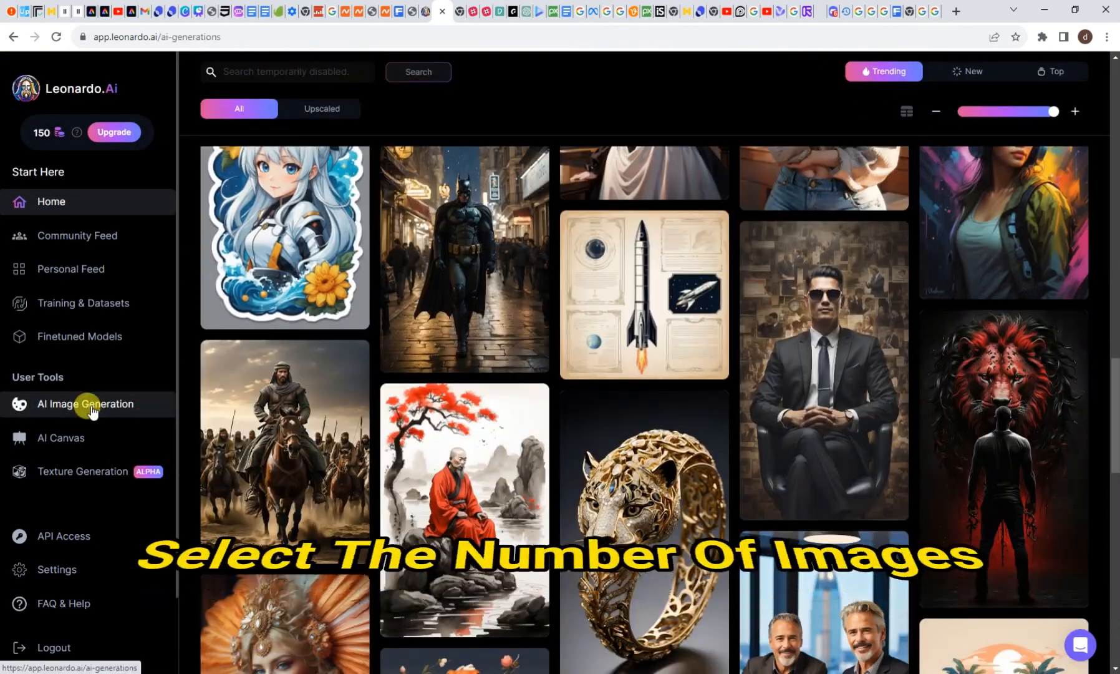
left_click(85, 404)
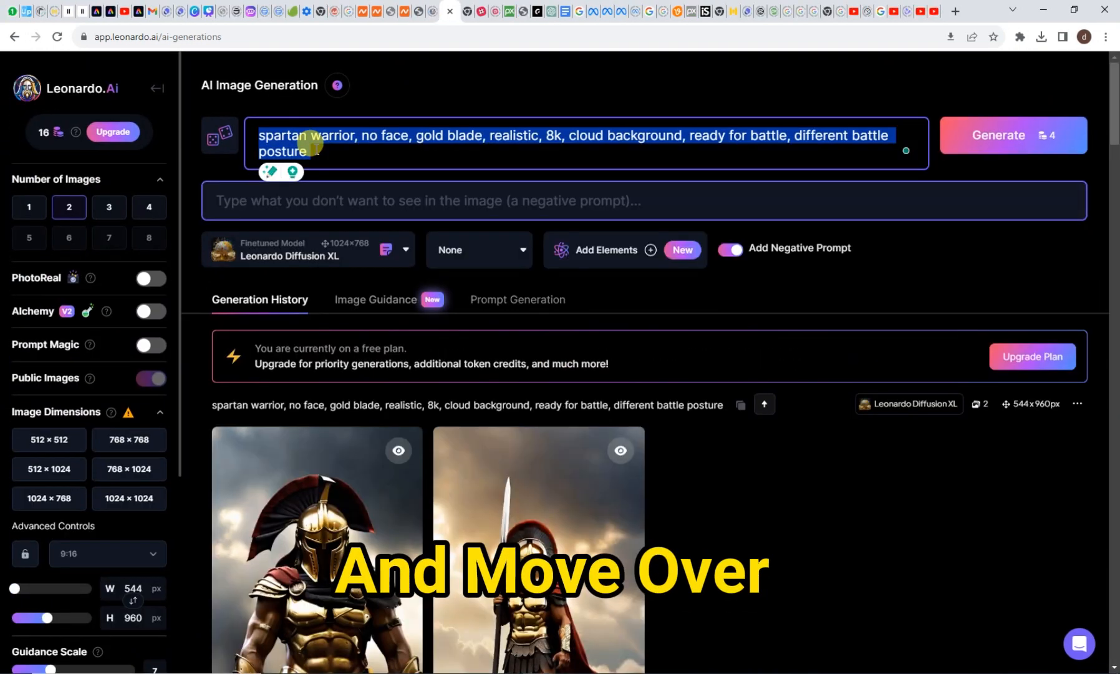
- Generate 2 images at 9:16 of faceless spartan and viking warriors with gold blades
left_click(1011, 134)
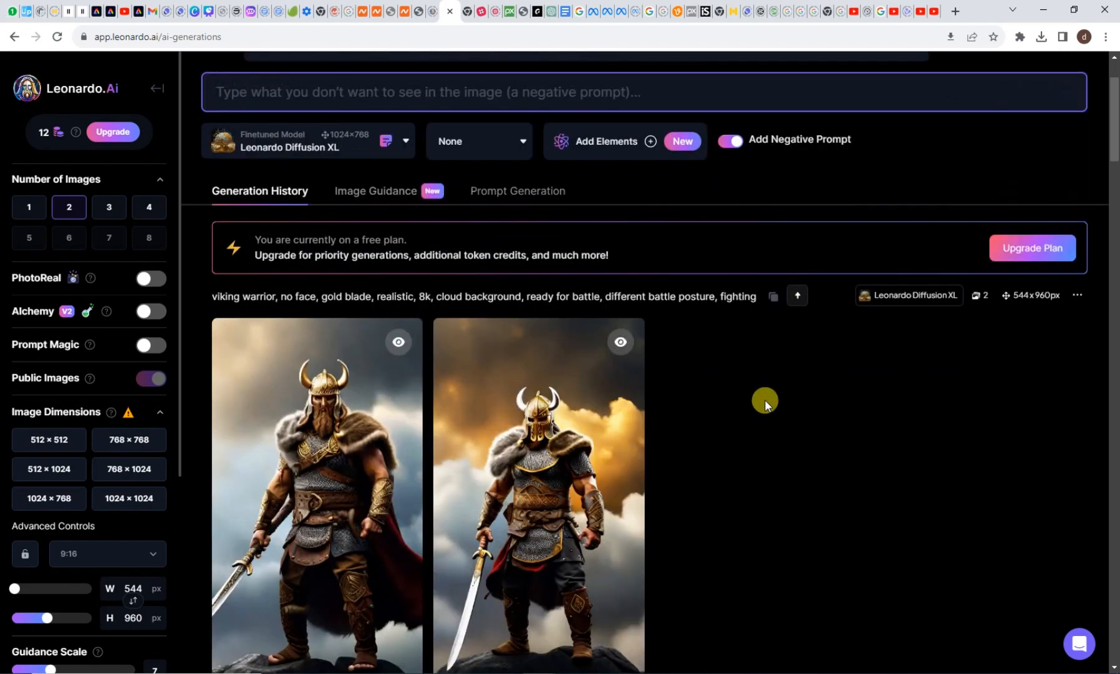
left_click(1012, 134)
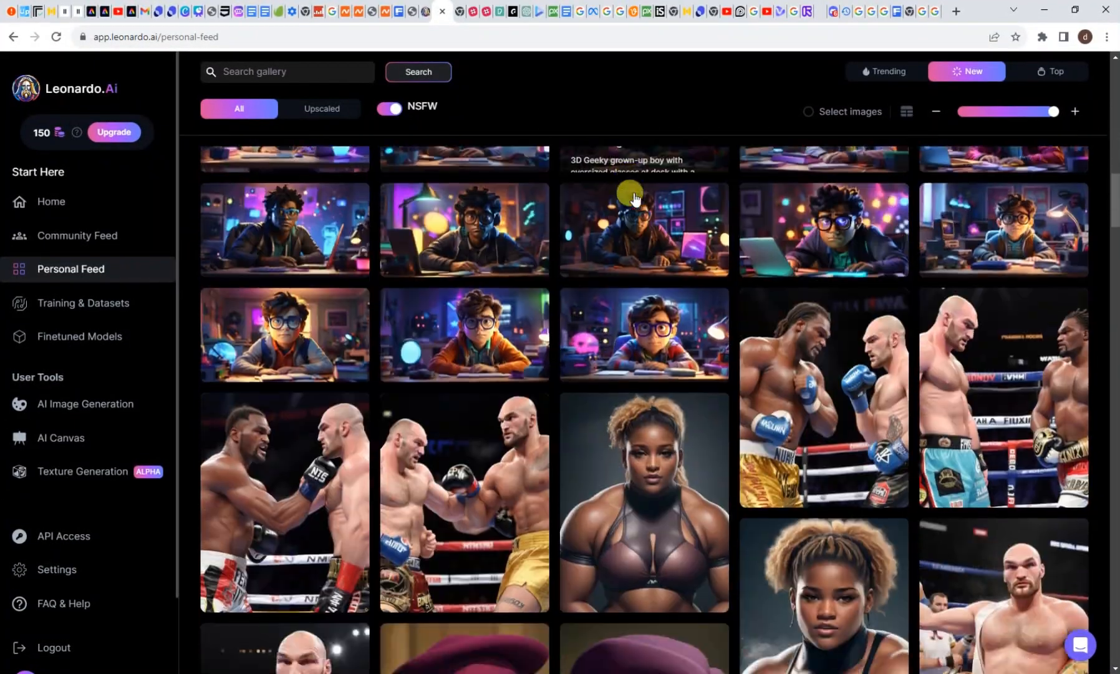
scroll("down", 3)
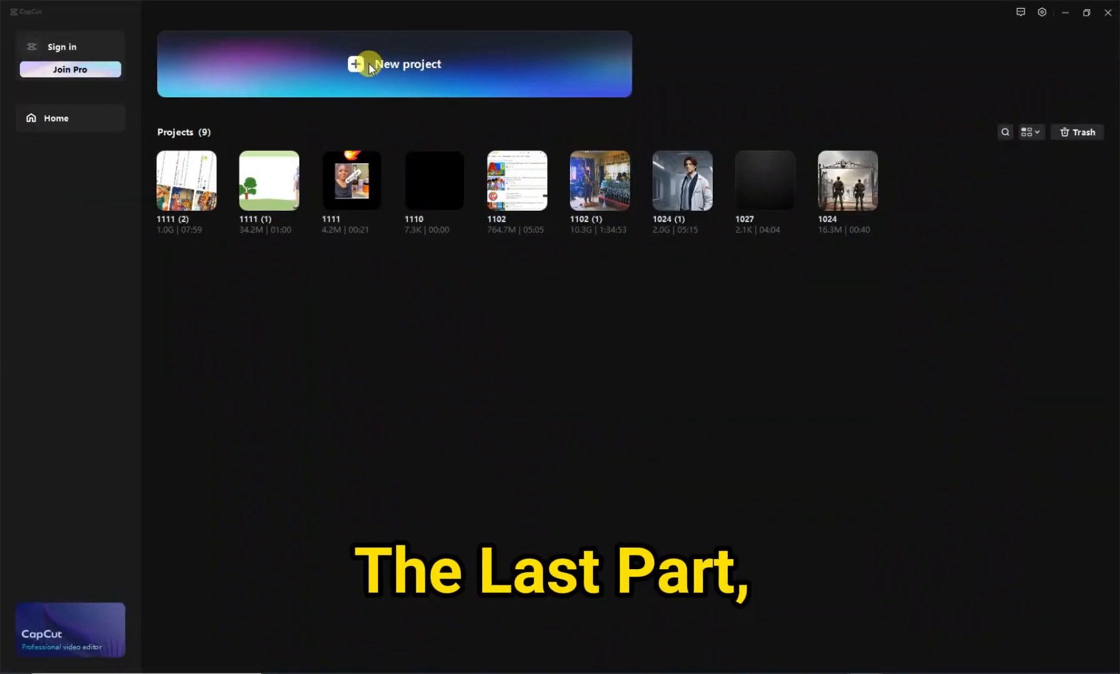
- Start a new CapCut project for the warrior images and ElevenLabs voiceover
left_click(394, 63)
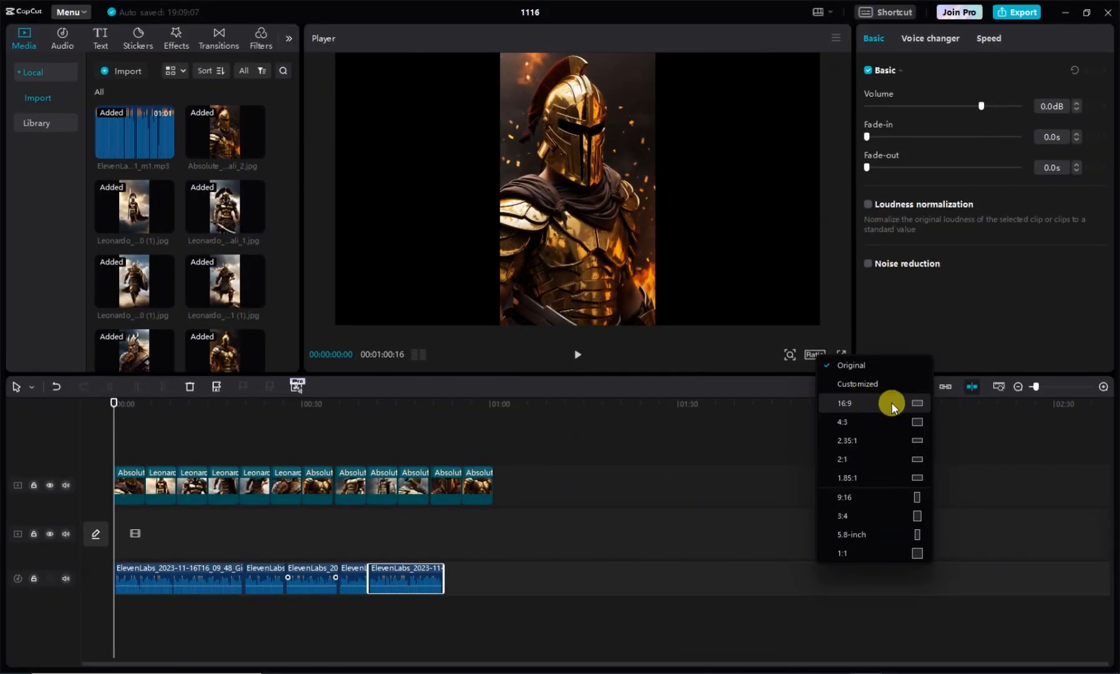
- Set the frame to 9:16 and layer Camera Shake and other effects over the warrior clips
left_click(846, 499)
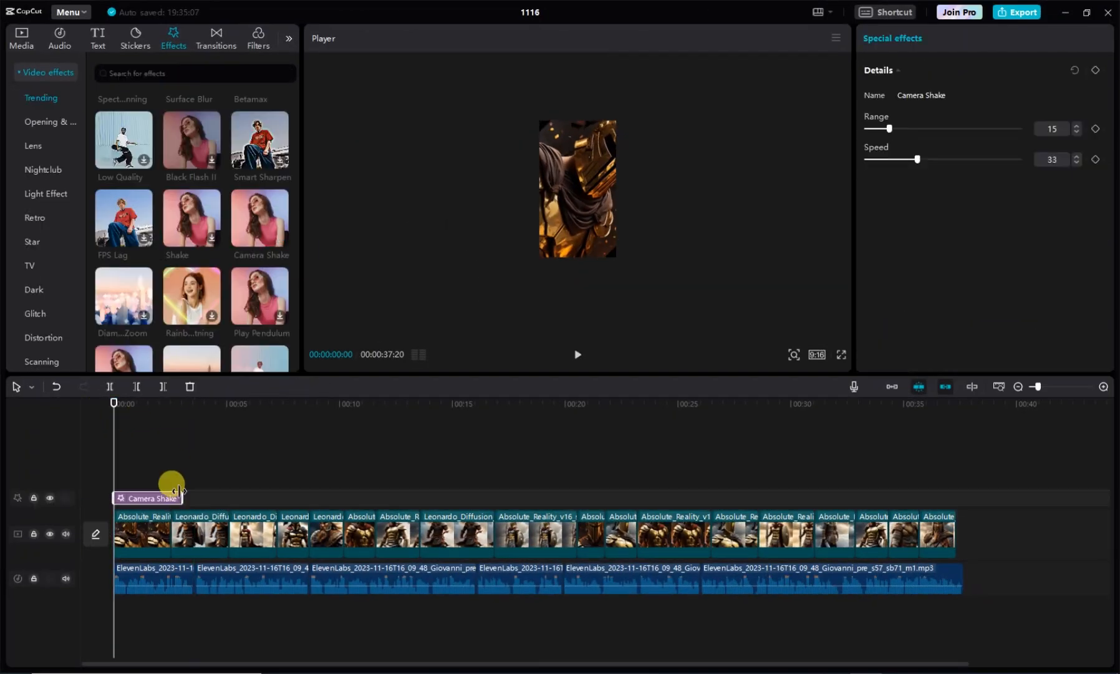
left_click(216, 37)
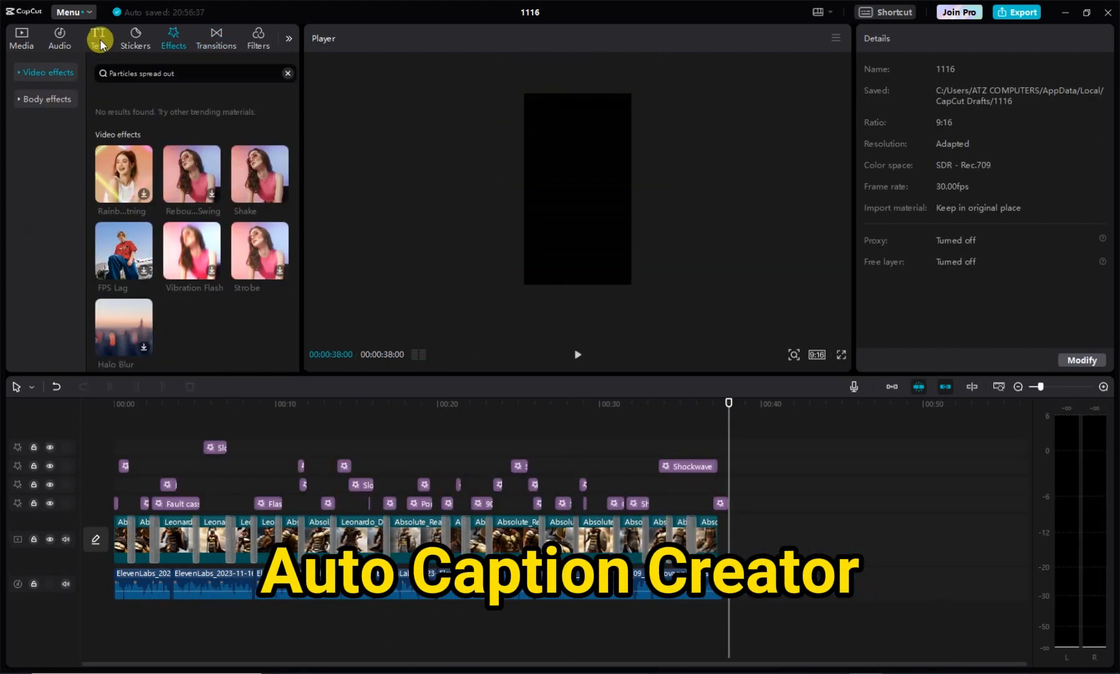
left_click(192, 282)
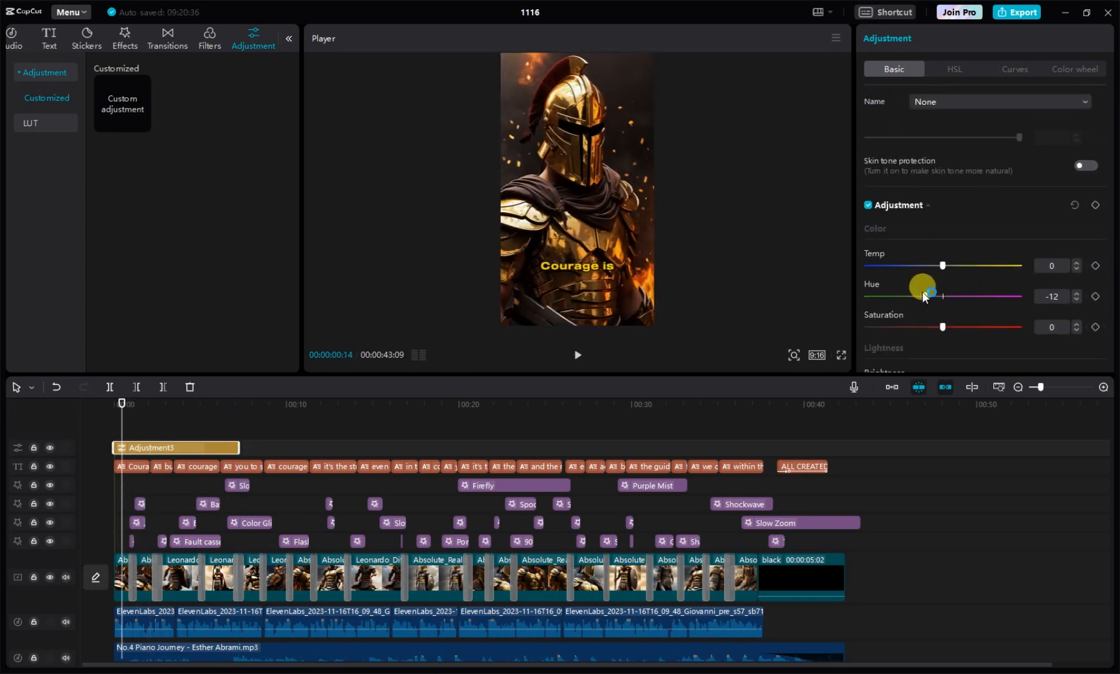
- Apply a Hue -12 adjustment, then export the finished video titled COURAGE SHOT
left_click(1014, 69)
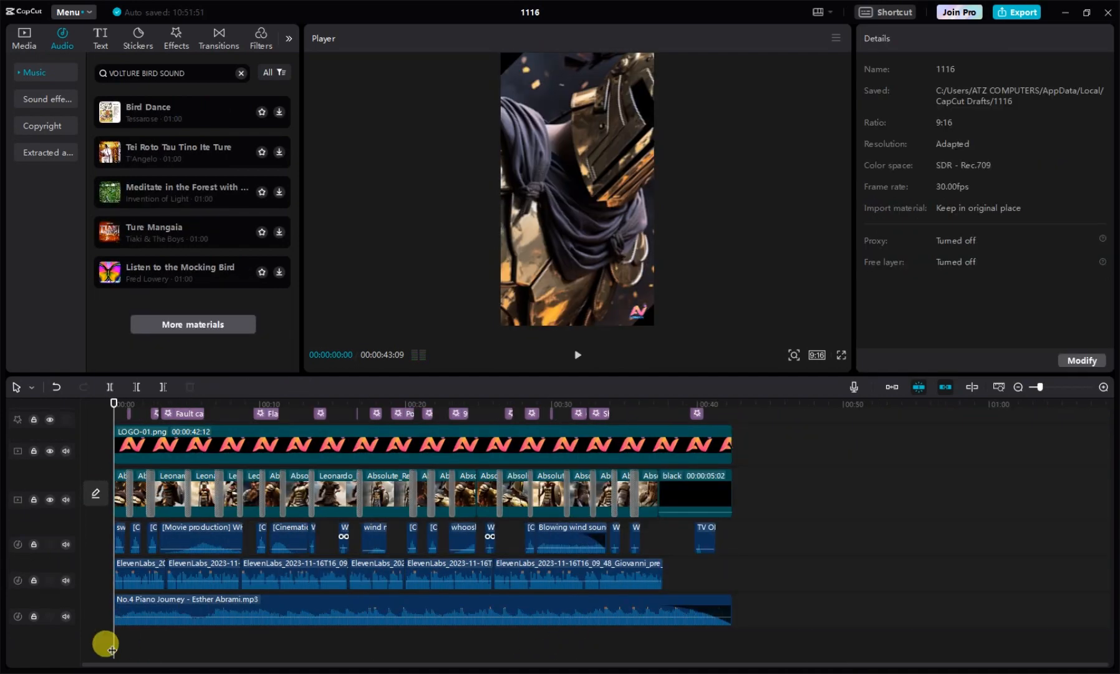
left_click(1016, 13)
type("COURAGE SHOT")
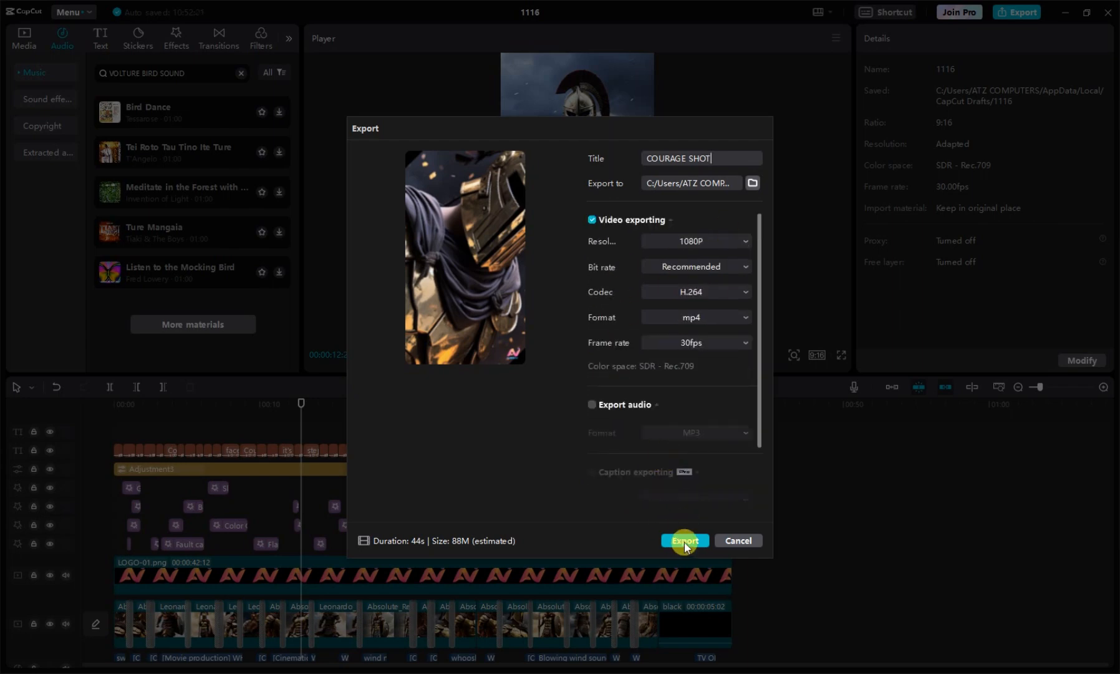
left_click(684, 540)
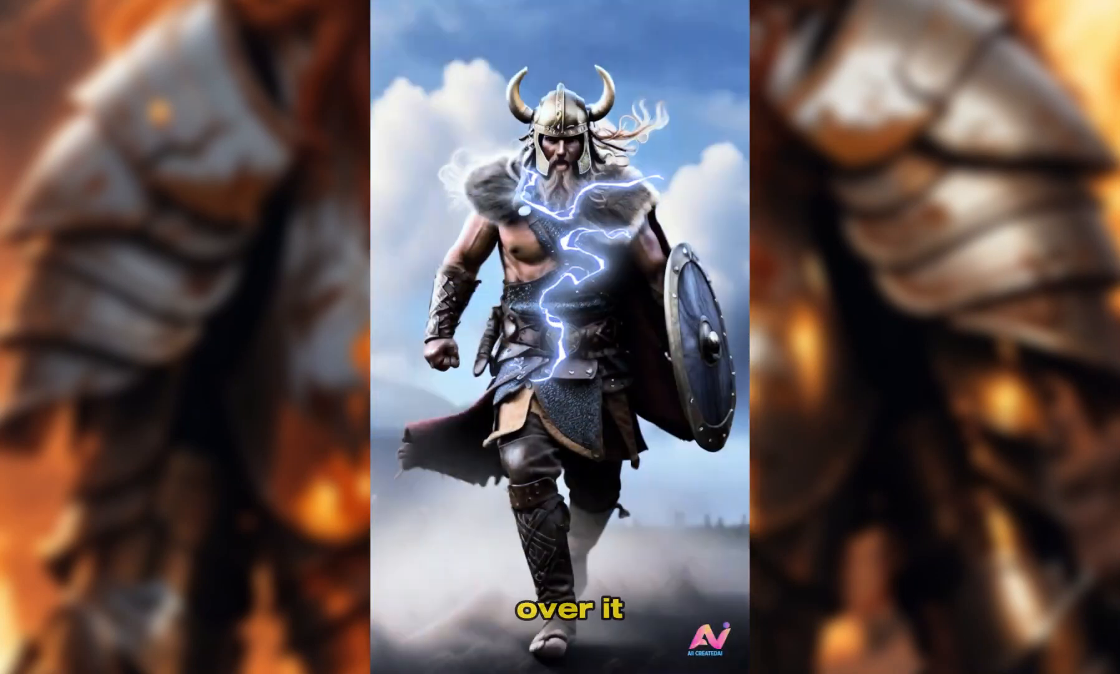